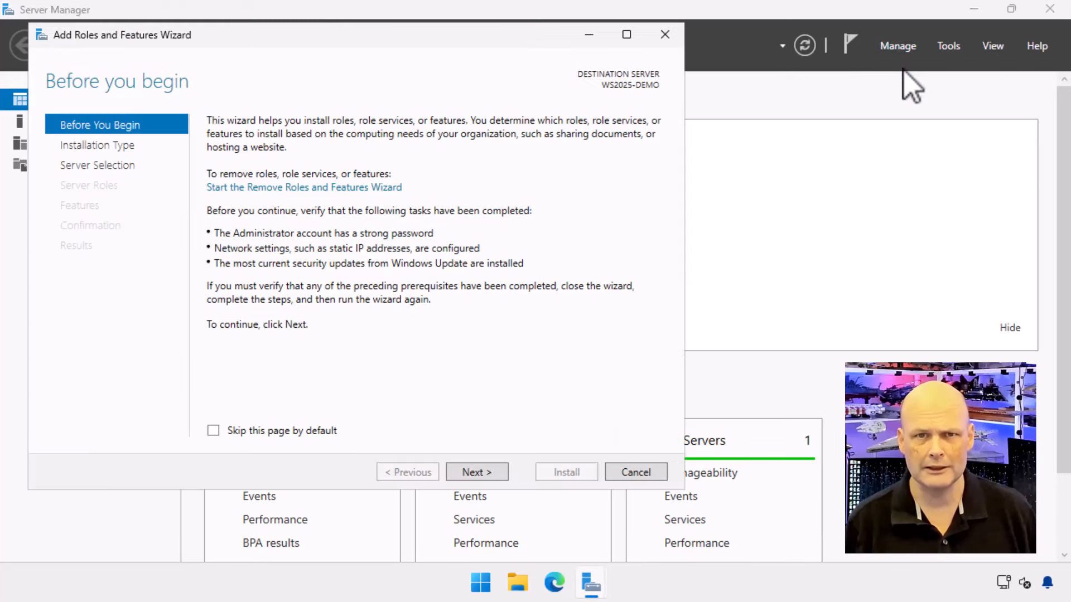
mouse_move(476, 472)
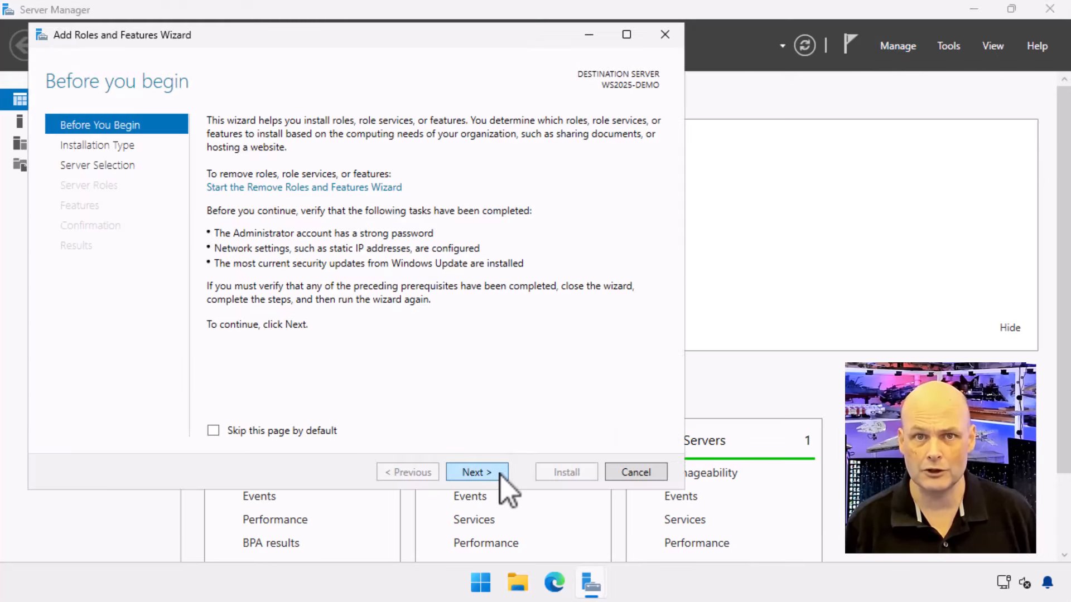
Advance past Before You Begin and Server Selection to the Select server roles page.
click(477, 471)
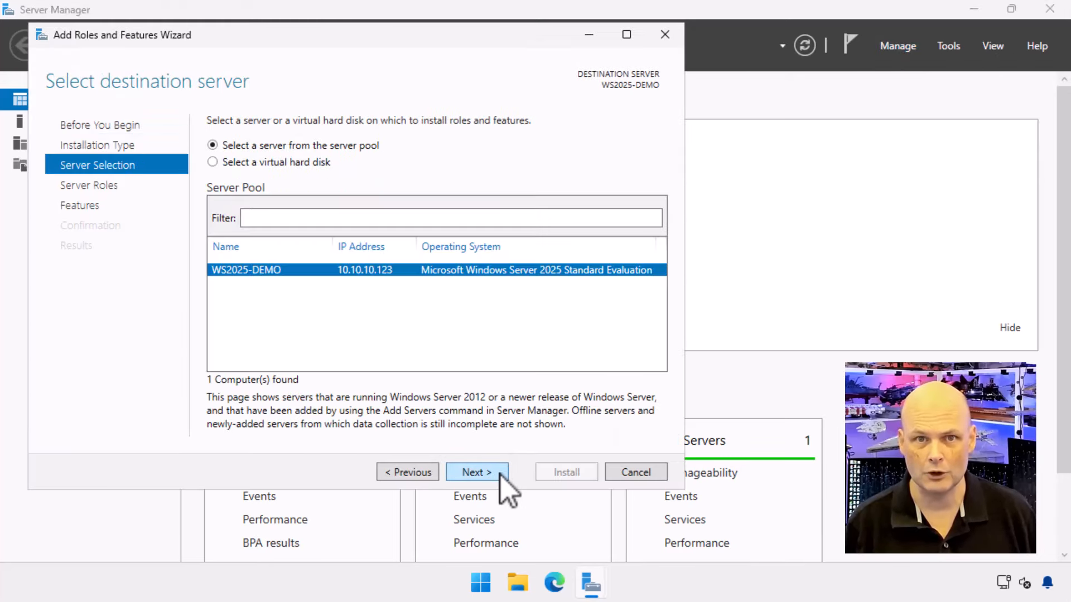
click(477, 472)
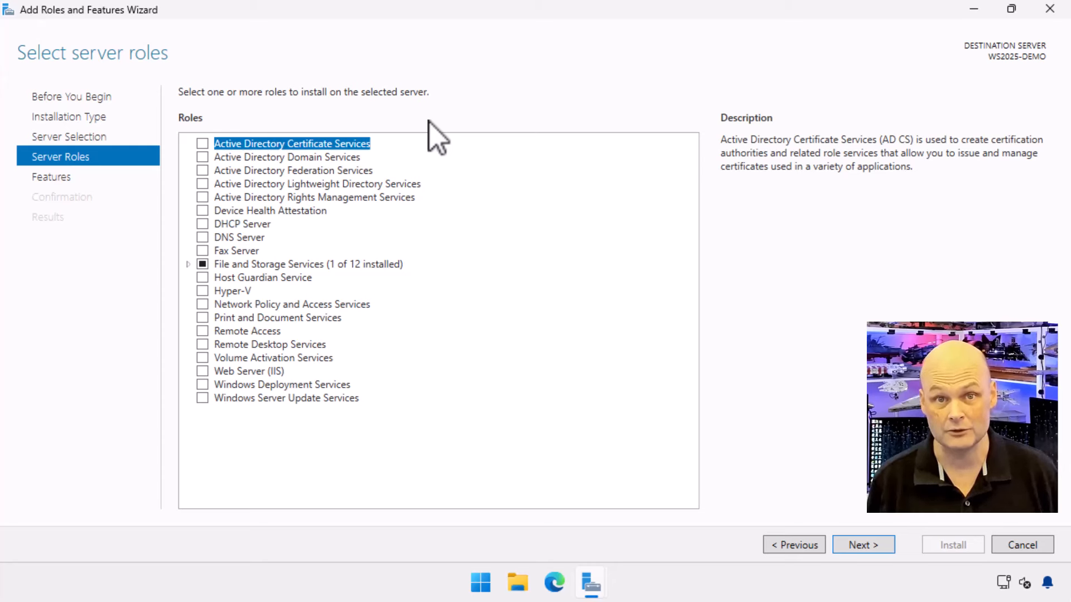
Highlight Active Directory Lightweight Directory Services to display its description.
click(286, 156)
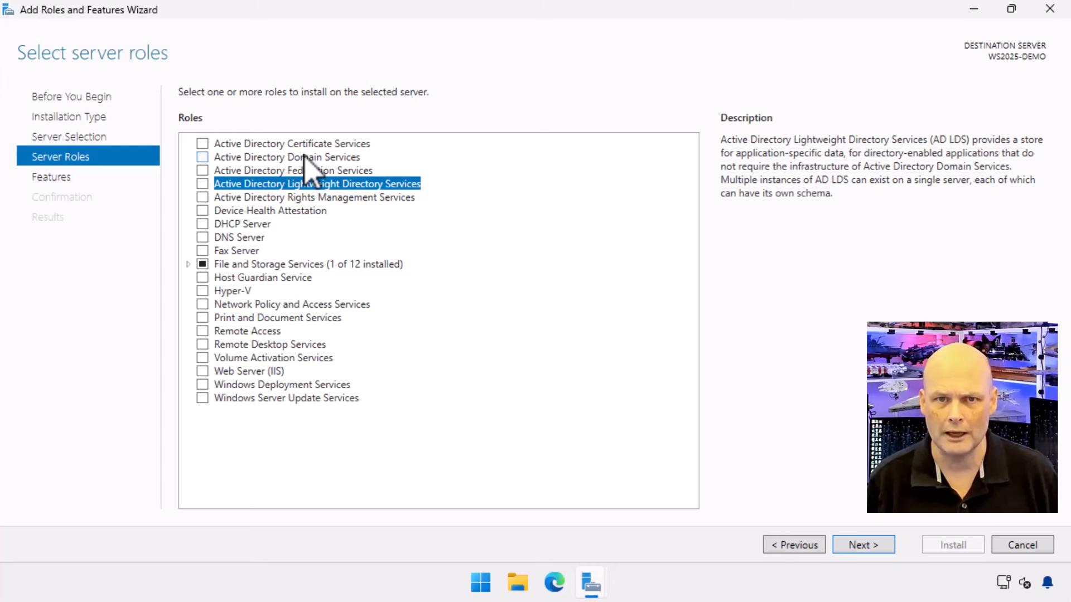
Highlight Device Health Attestation to display its description.
click(314, 197)
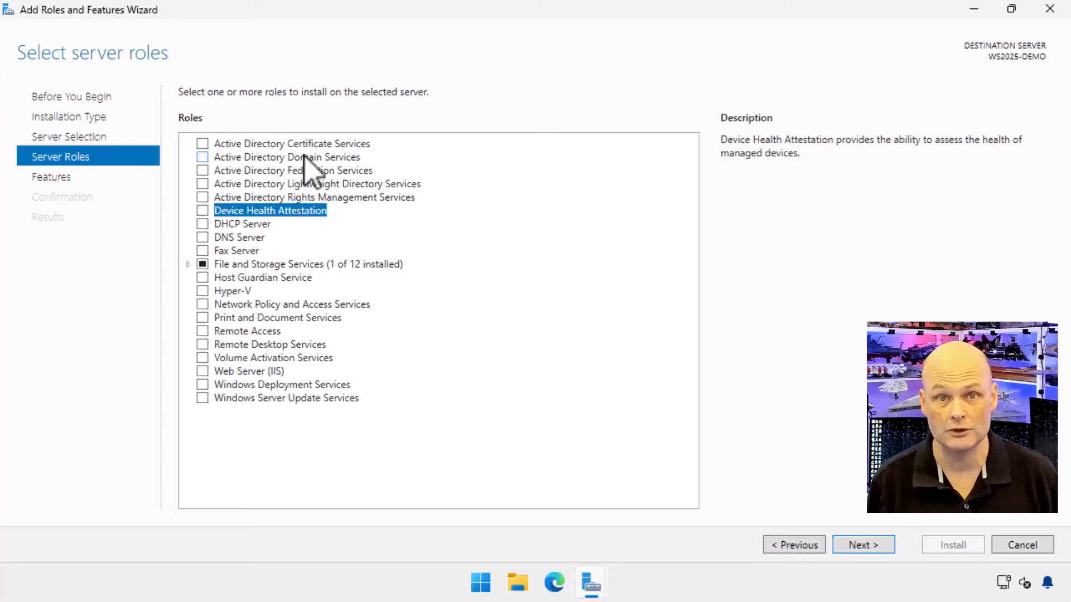
View the DHCP Server description, then the DNS Server description.
click(242, 224)
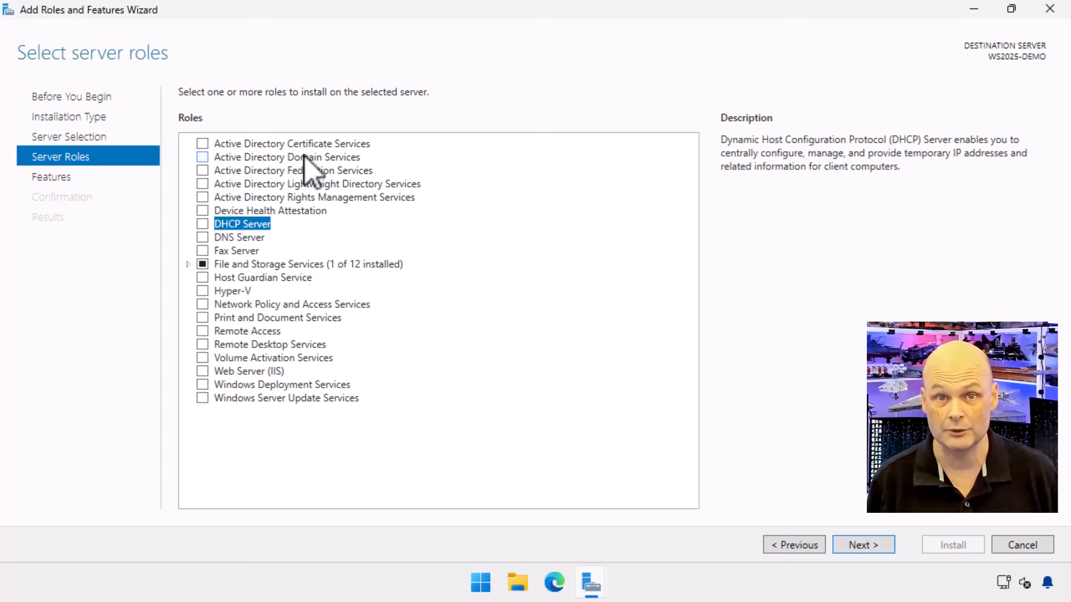
click(239, 237)
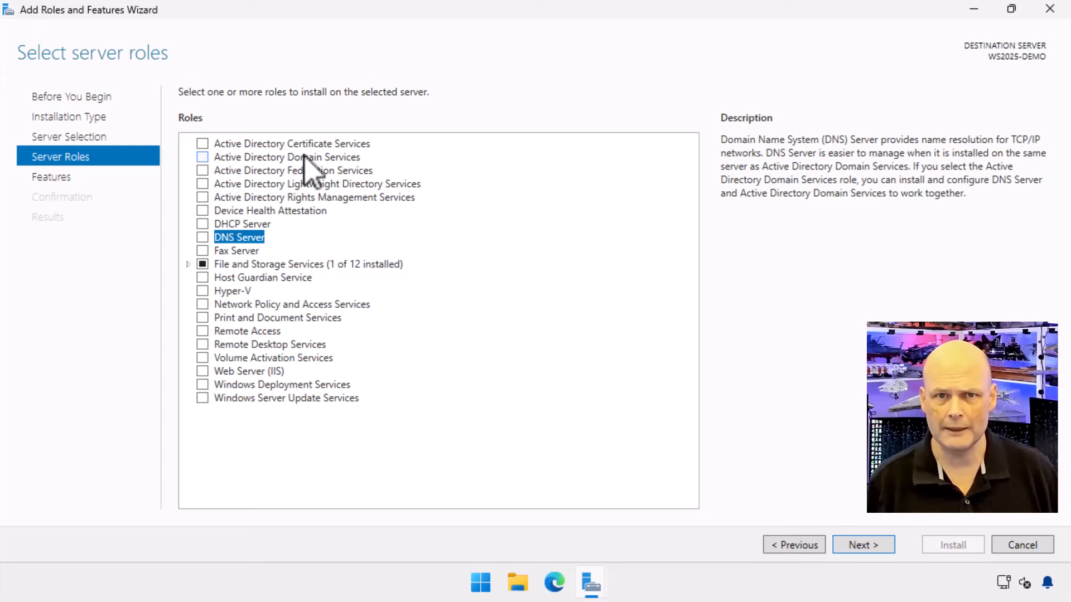
Highlight Fax Server to display its description.
click(236, 251)
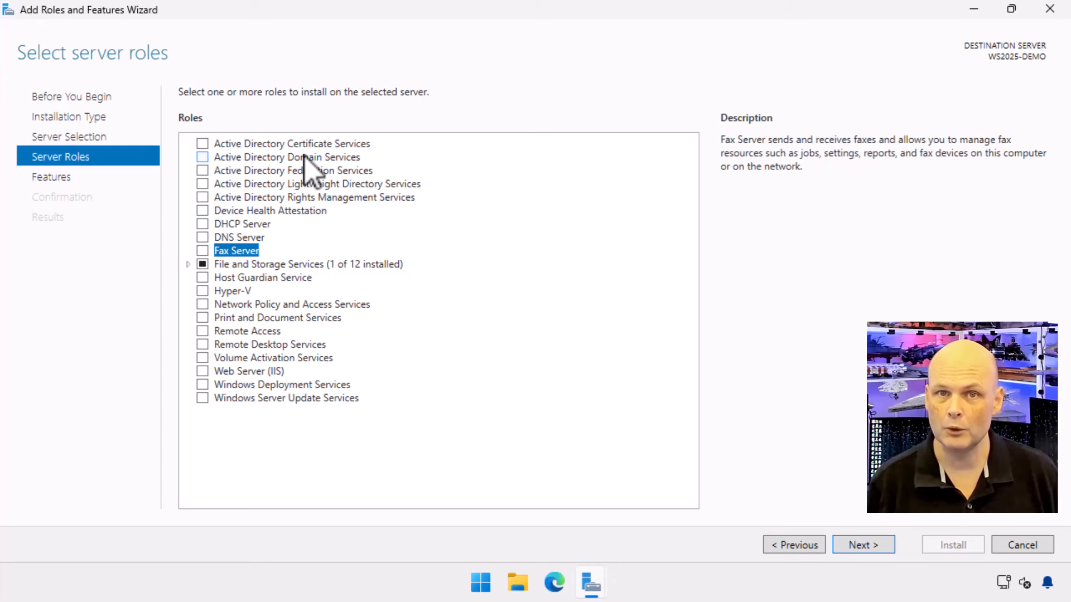
Highlight Host Guardian Service to display its description.
click(262, 278)
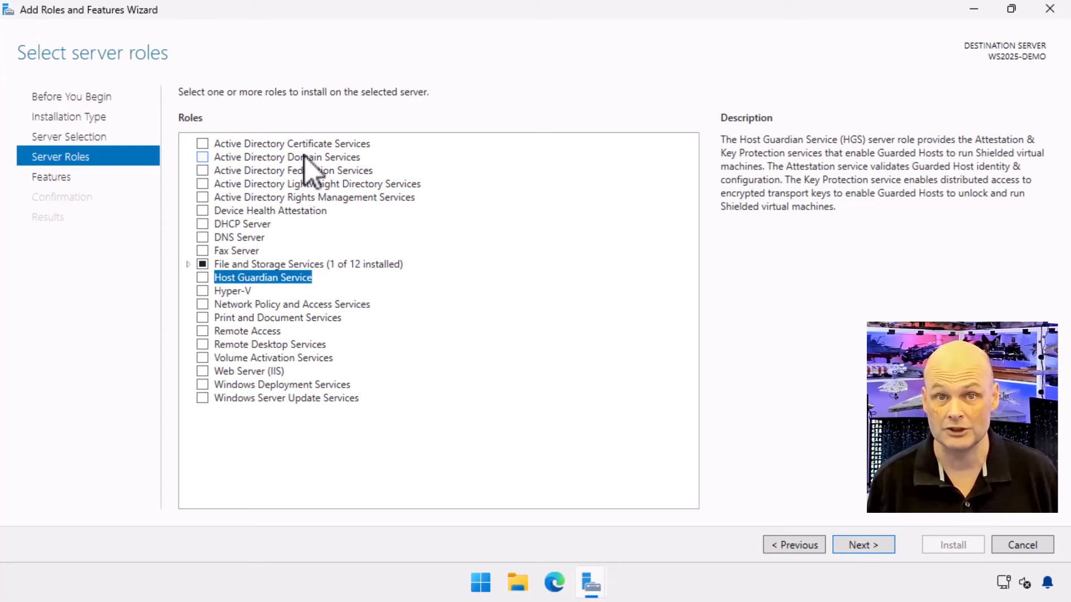
View the Hyper-V, Remote Access and Remote Desktop Services role descriptions in turn.
click(232, 290)
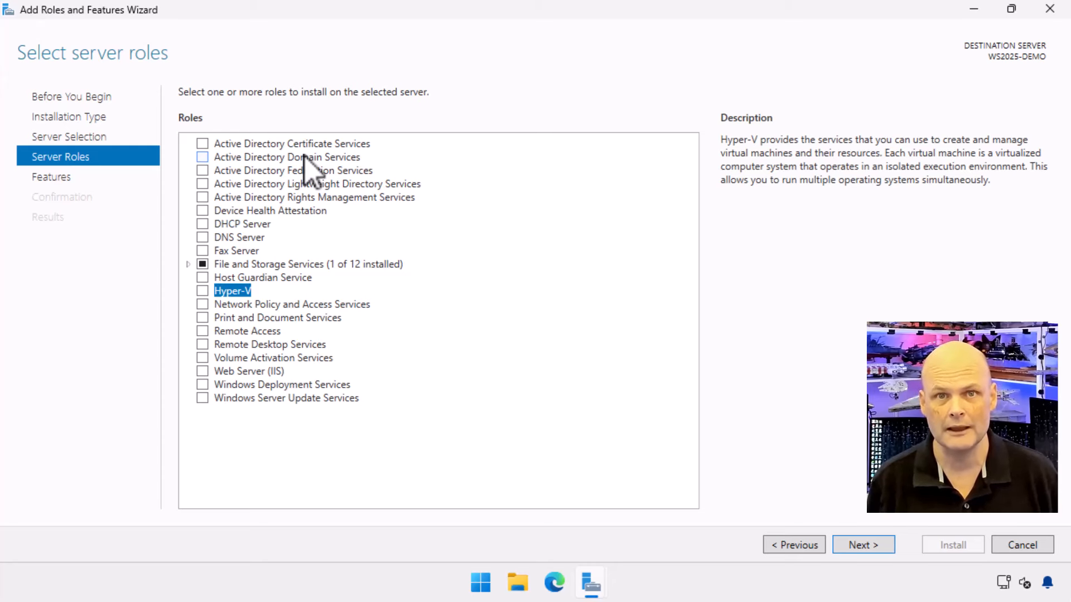
click(278, 318)
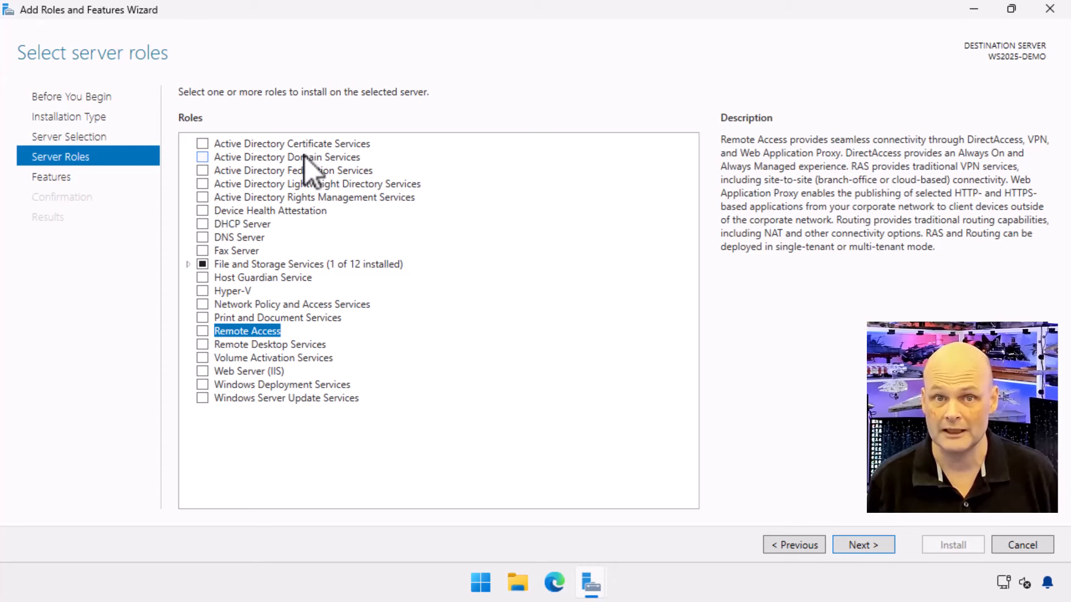
click(270, 344)
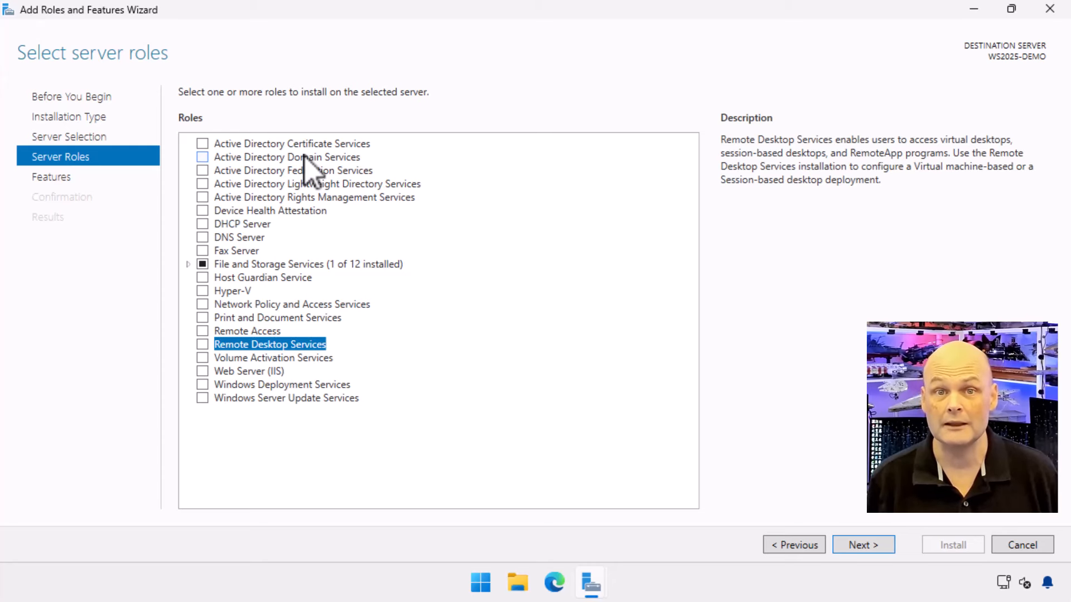
View the Volume Activation Services, Web Server (IIS) and Windows Deployment Services descriptions in turn.
click(273, 359)
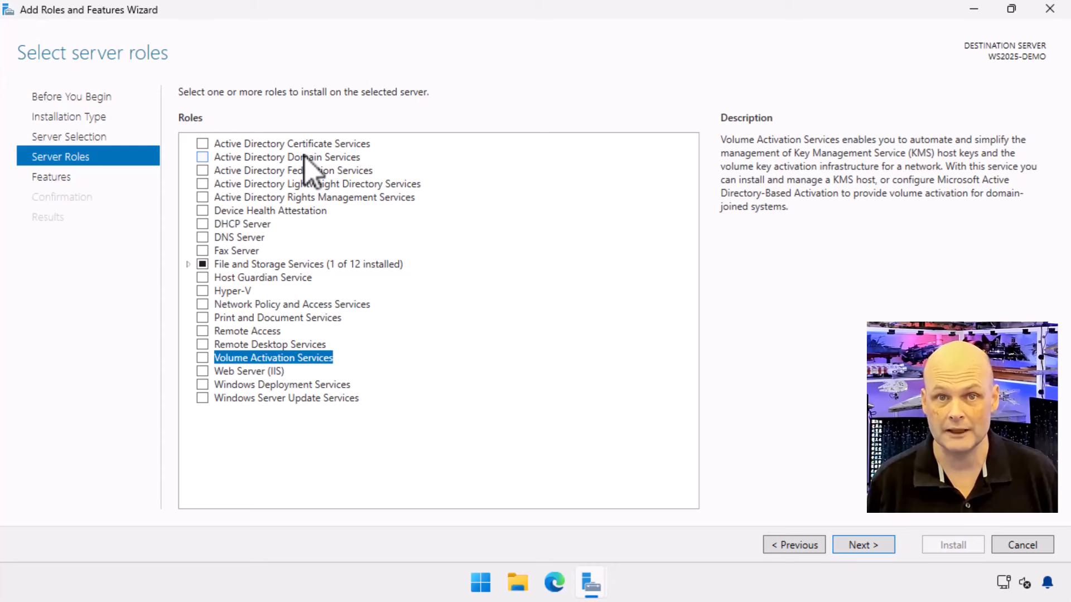
click(249, 371)
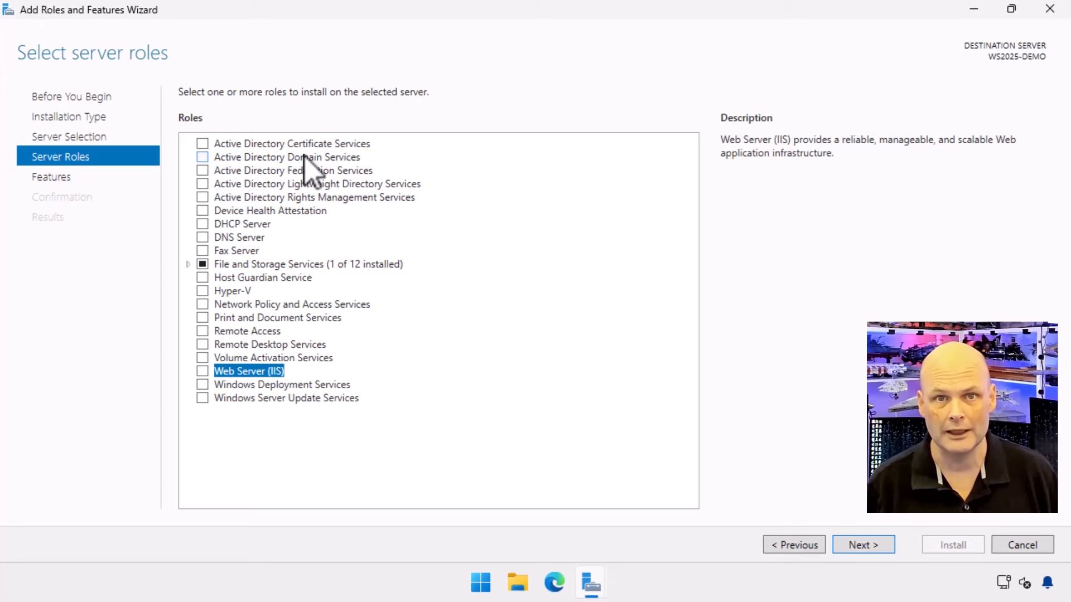
click(282, 384)
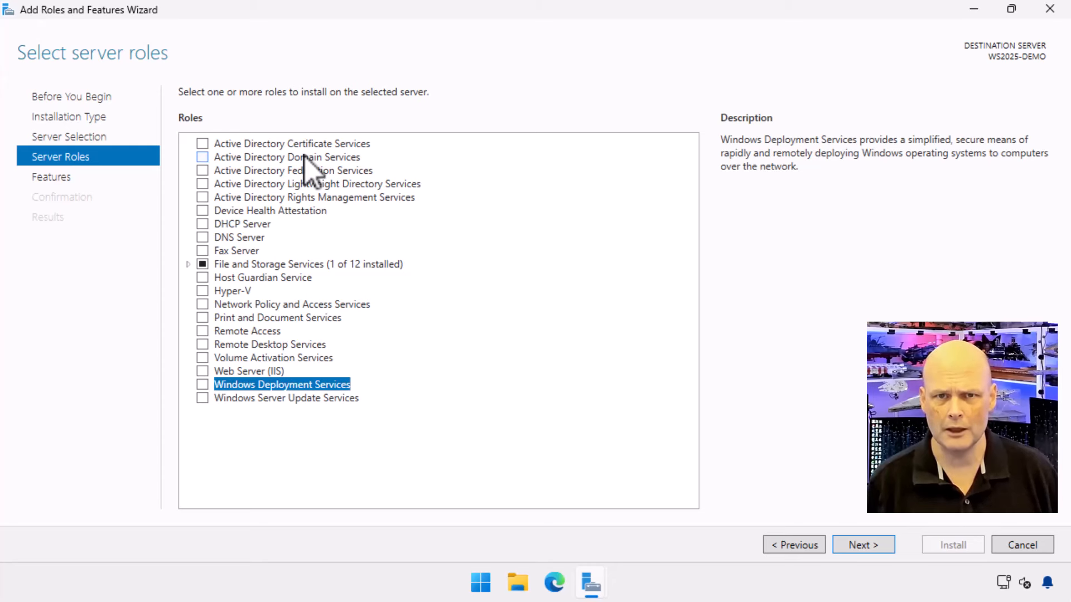
View the Windows Server Update Services description, then continue to the Select features page.
click(287, 398)
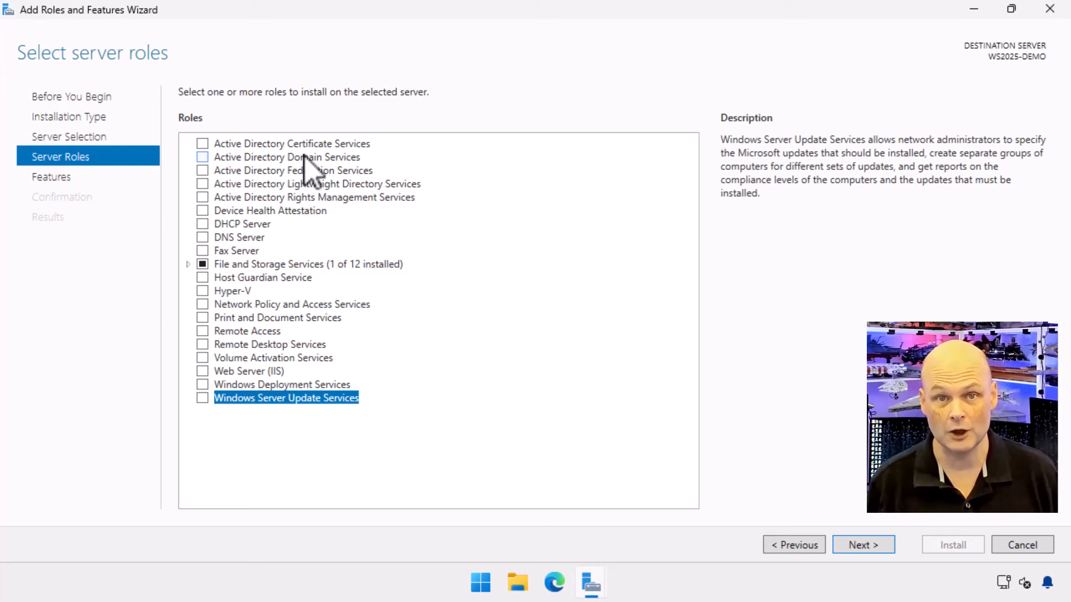
mouse_move(312, 190)
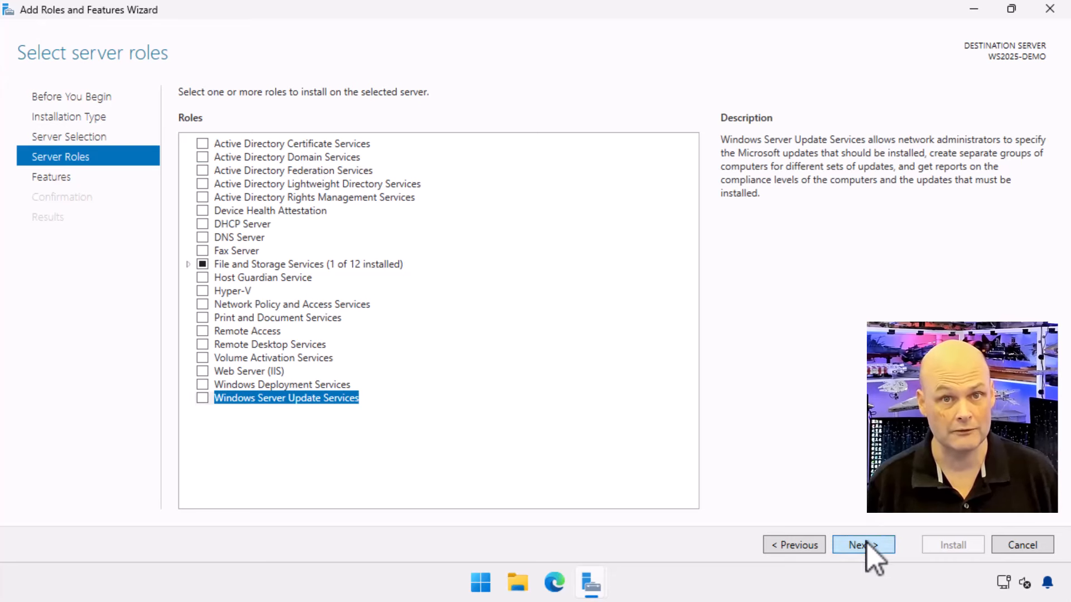
click(862, 546)
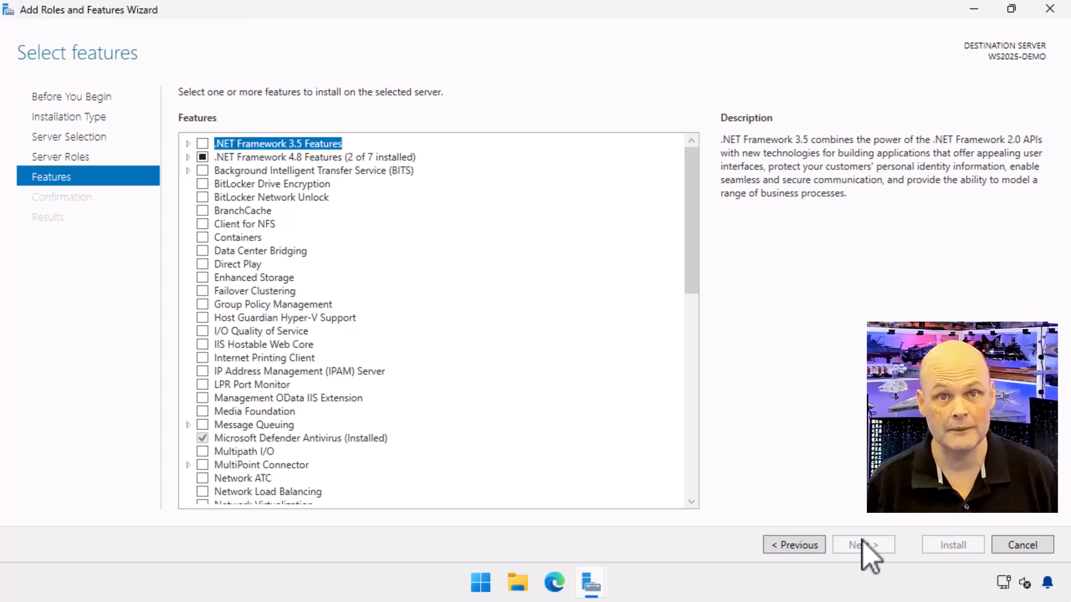
mouse_move(872, 584)
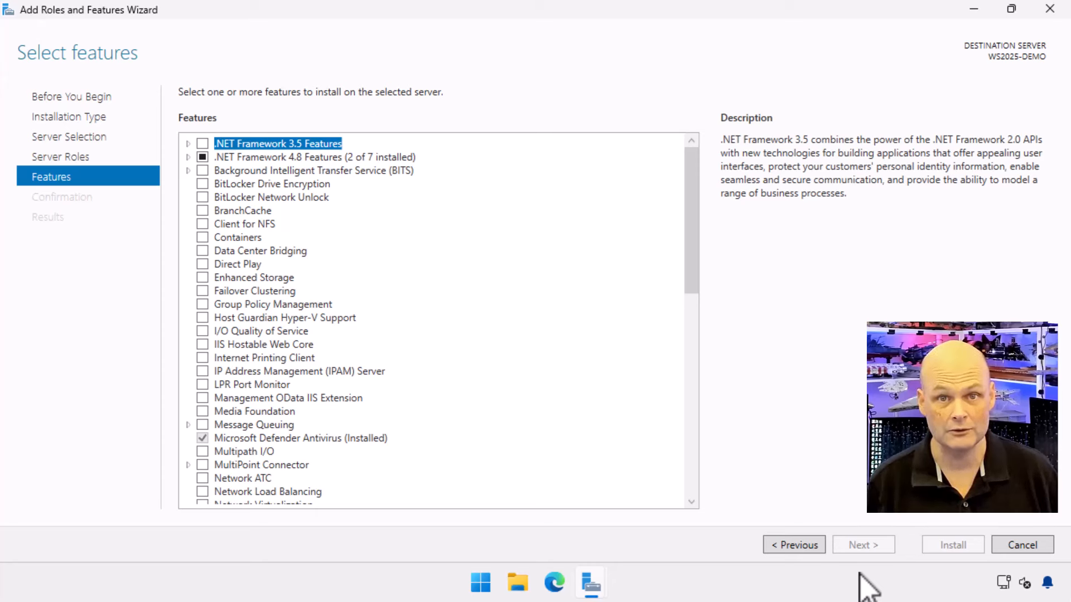
View the .NET Framework 4.8, BITS and BitLocker Drive Encryption feature descriptions in turn.
click(315, 156)
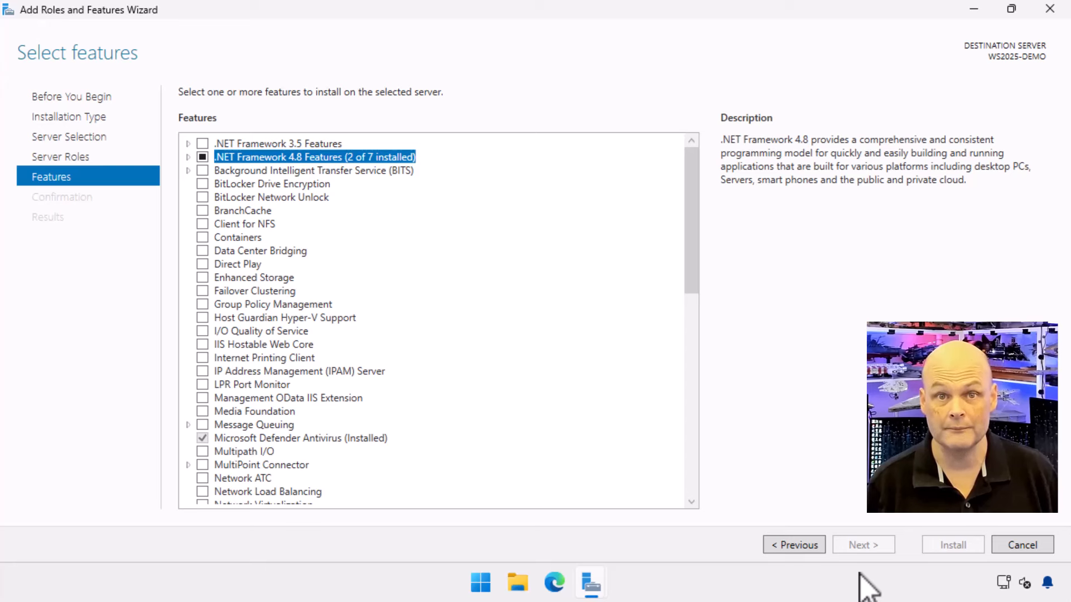
click(313, 169)
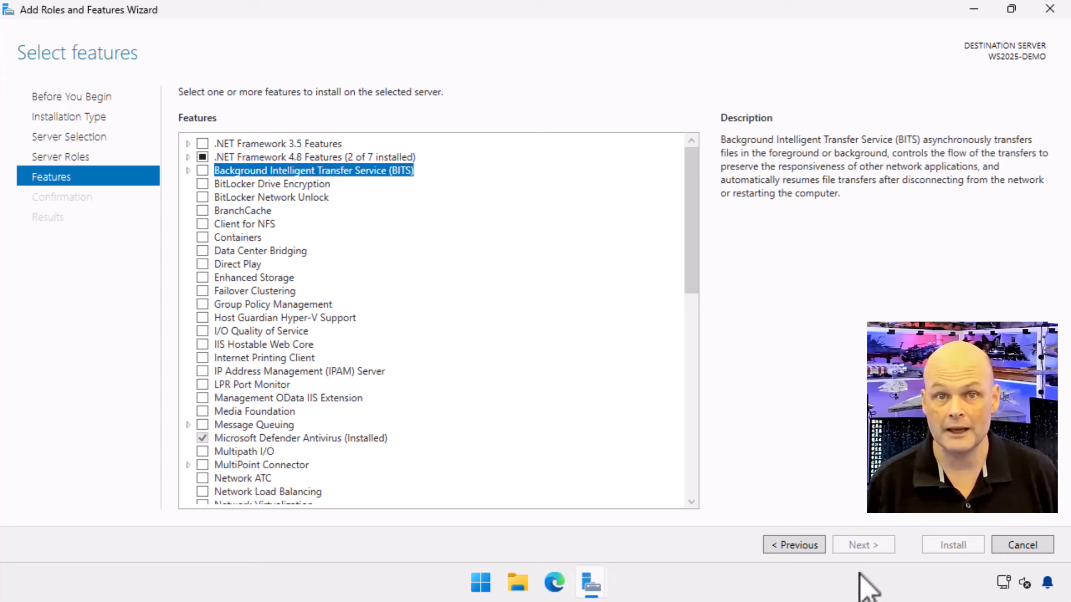
click(272, 185)
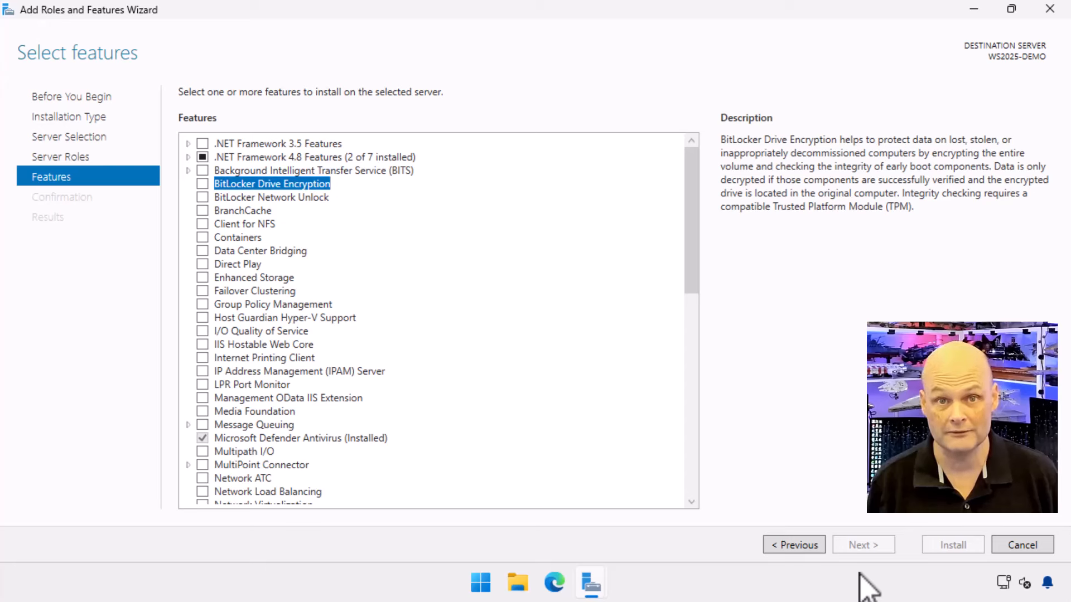
View the descriptions of BitLocker Network Unlock and BranchCache in the Features list.
click(271, 196)
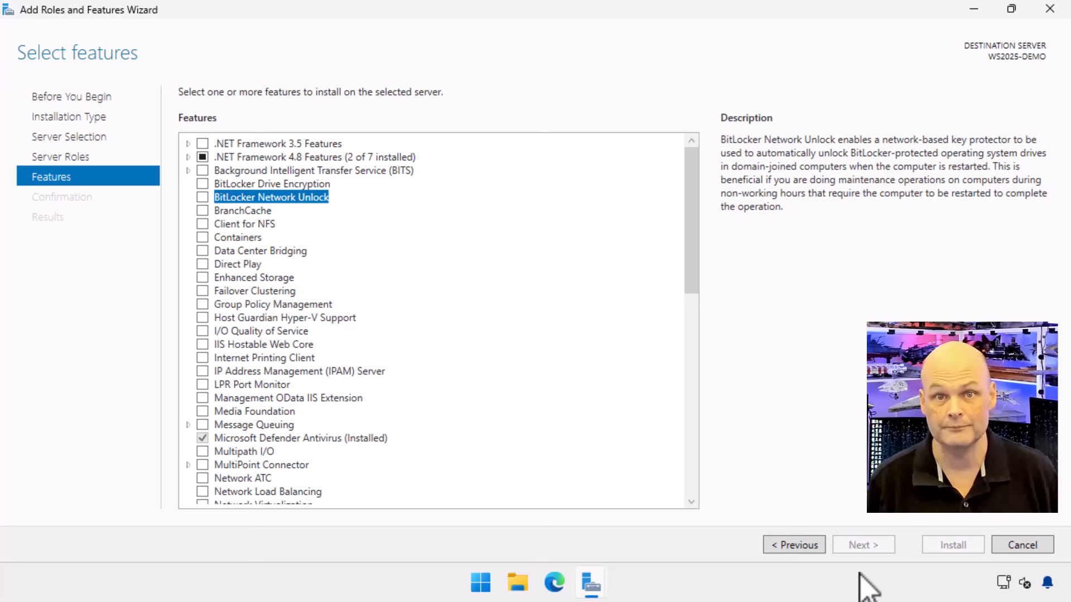
click(243, 210)
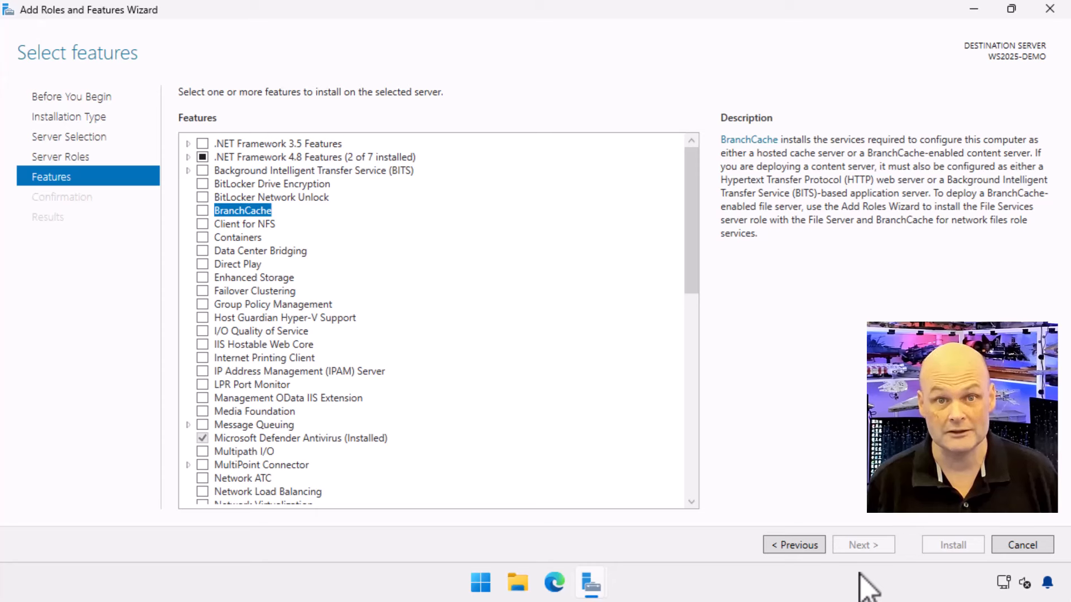
View the descriptions of Client for NFS, Containers and Data Center Bridging.
click(245, 223)
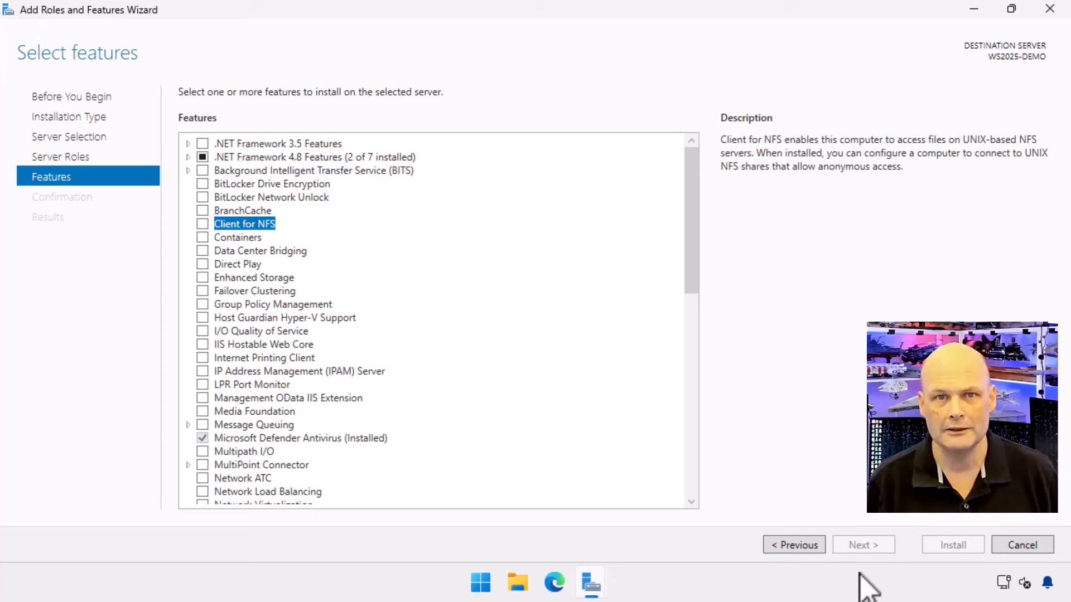
click(238, 236)
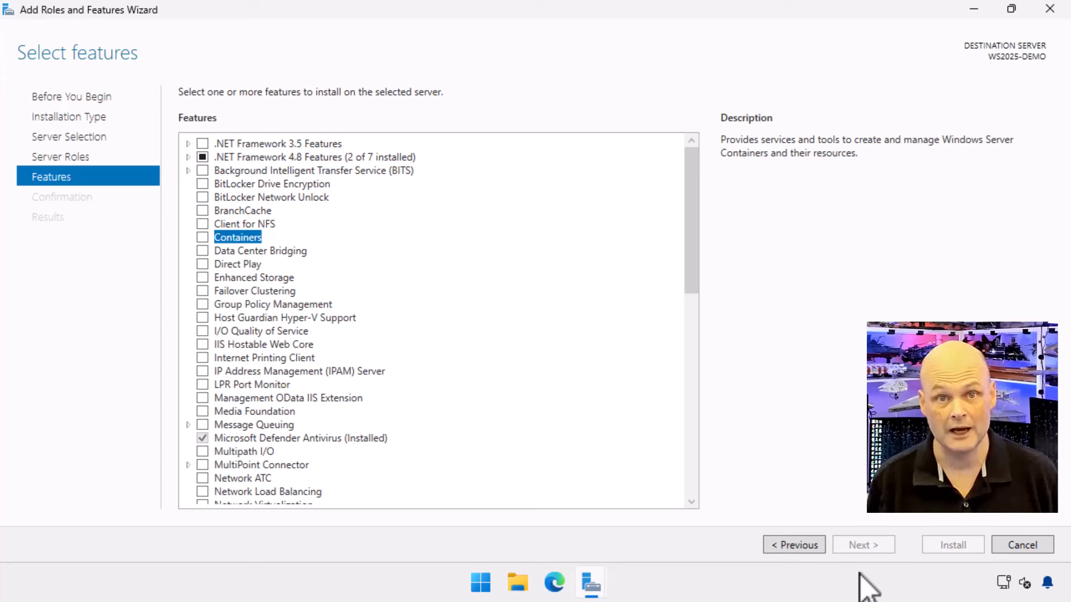
click(260, 251)
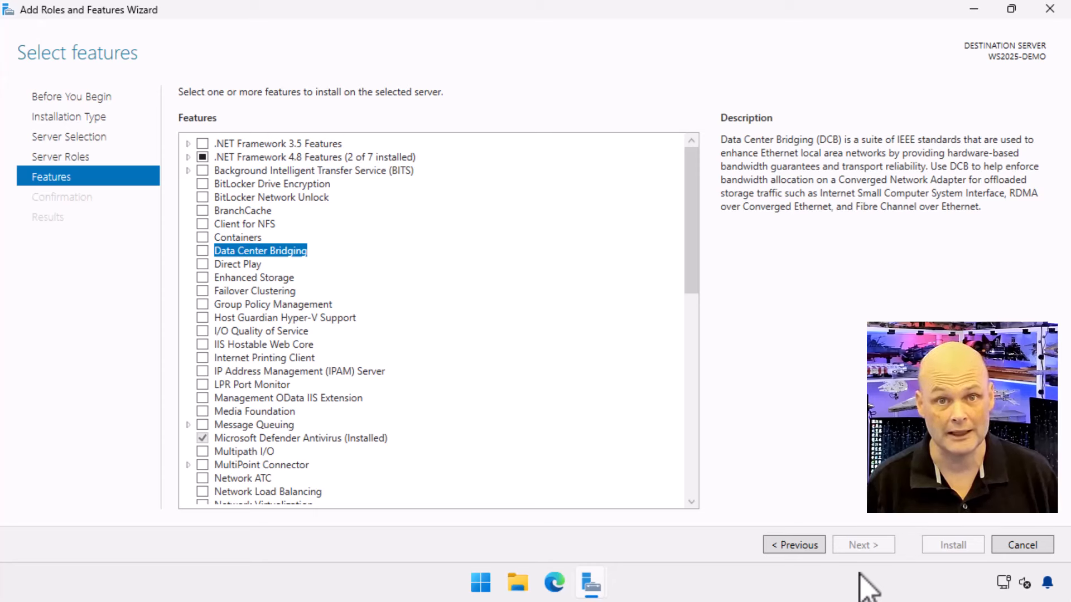
View the descriptions of Direct Play and Enhanced Storage.
click(237, 263)
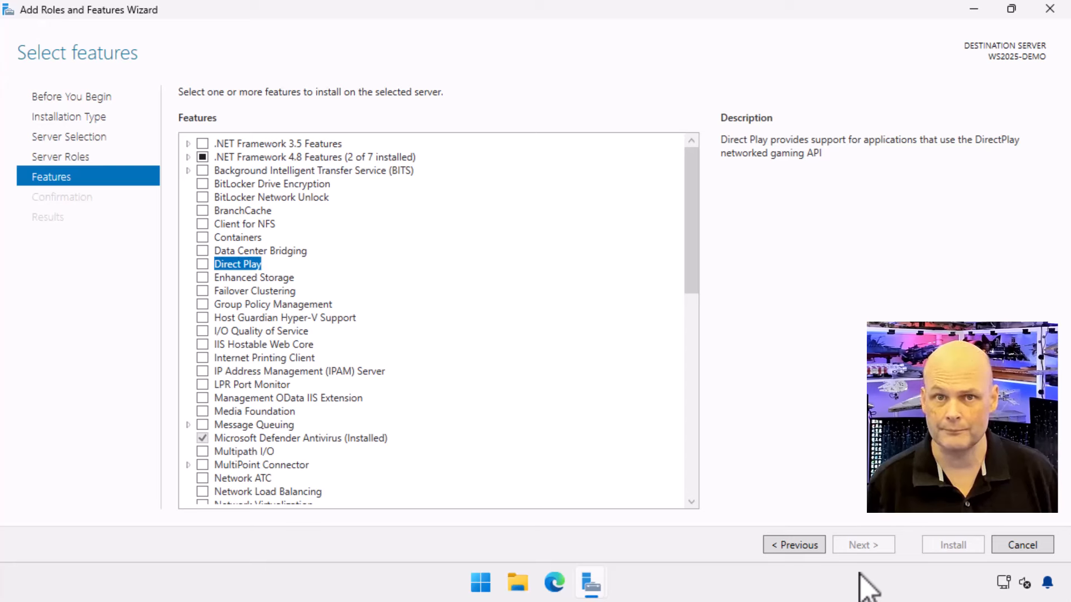
click(254, 278)
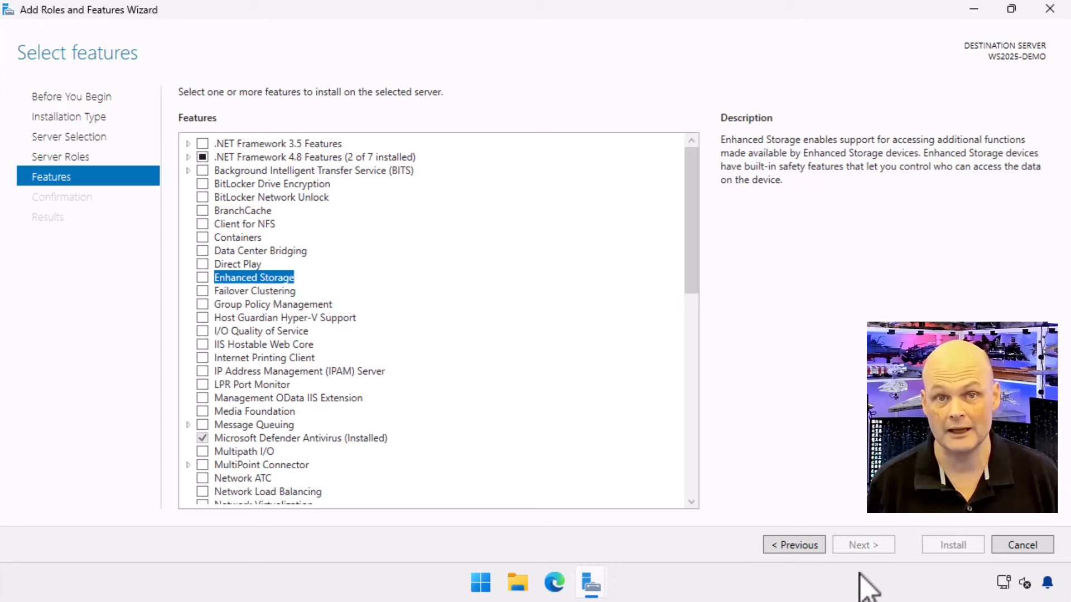
View the descriptions of Failover Clustering and Host Guardian Hyper-V Support.
click(254, 290)
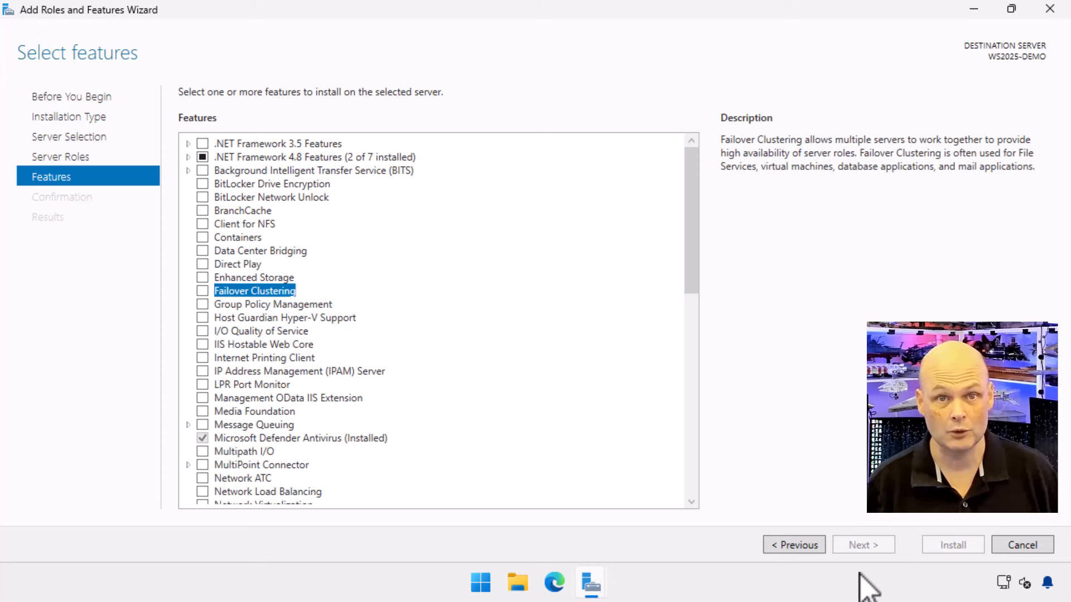
click(272, 303)
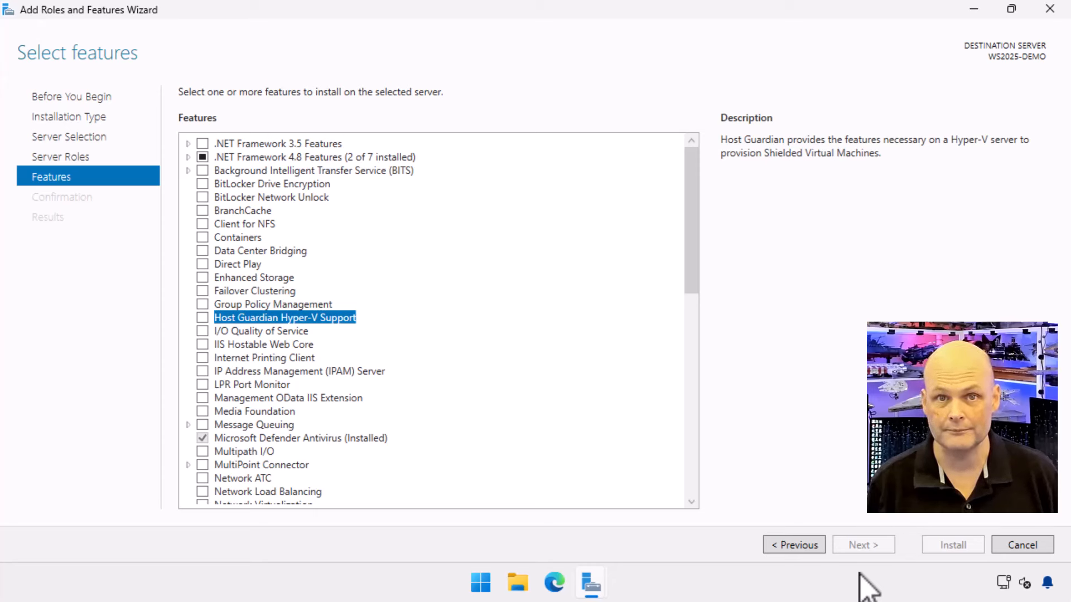
View the descriptions of I/O Quality of Service, the next feature, Internet Printing Client and IPAM Server.
click(261, 330)
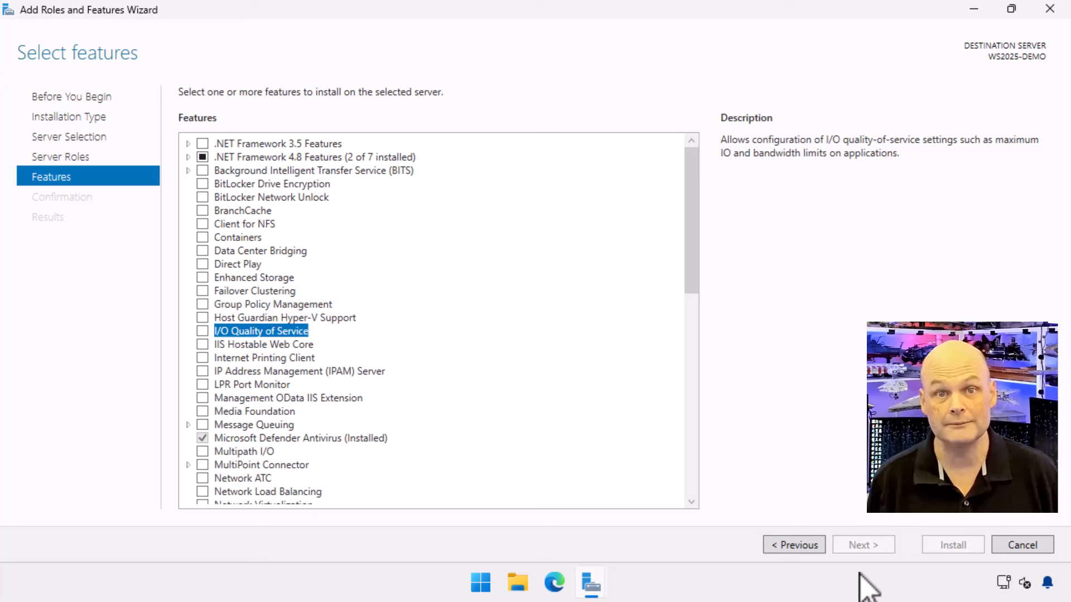
click(263, 344)
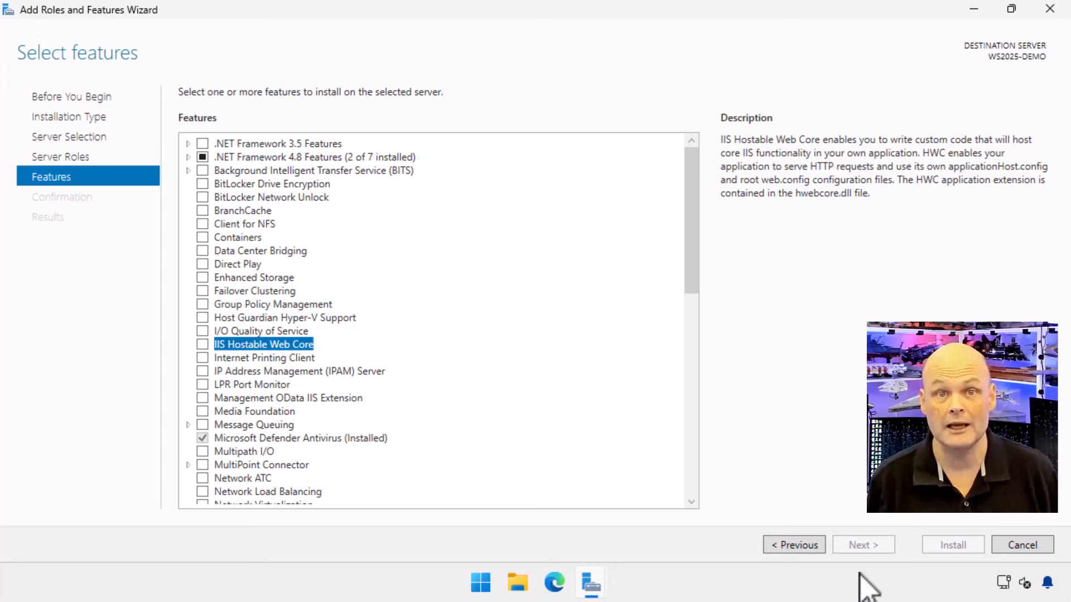
click(263, 358)
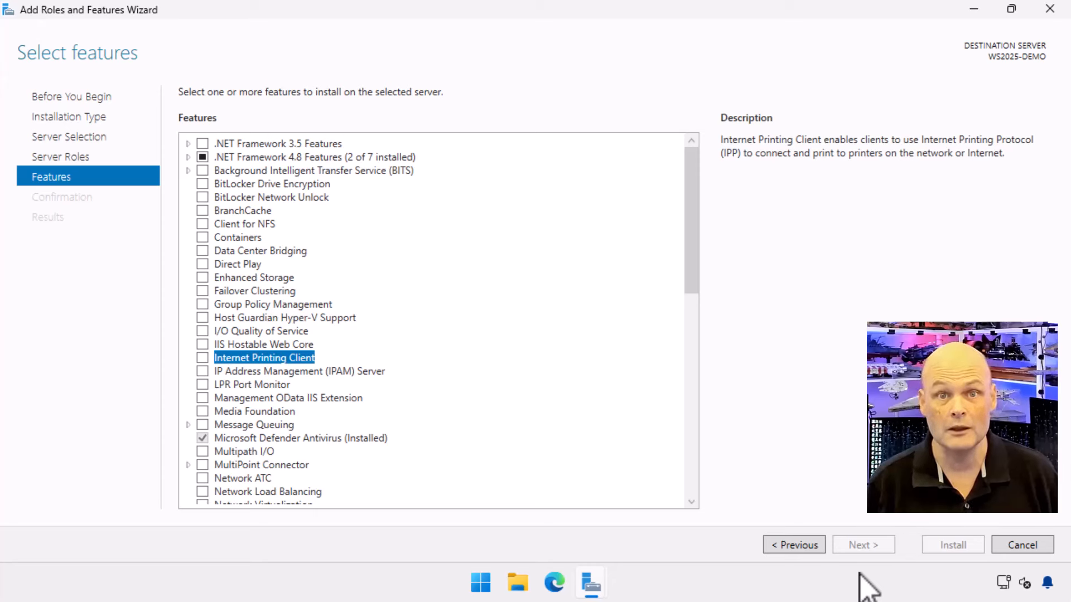
click(299, 370)
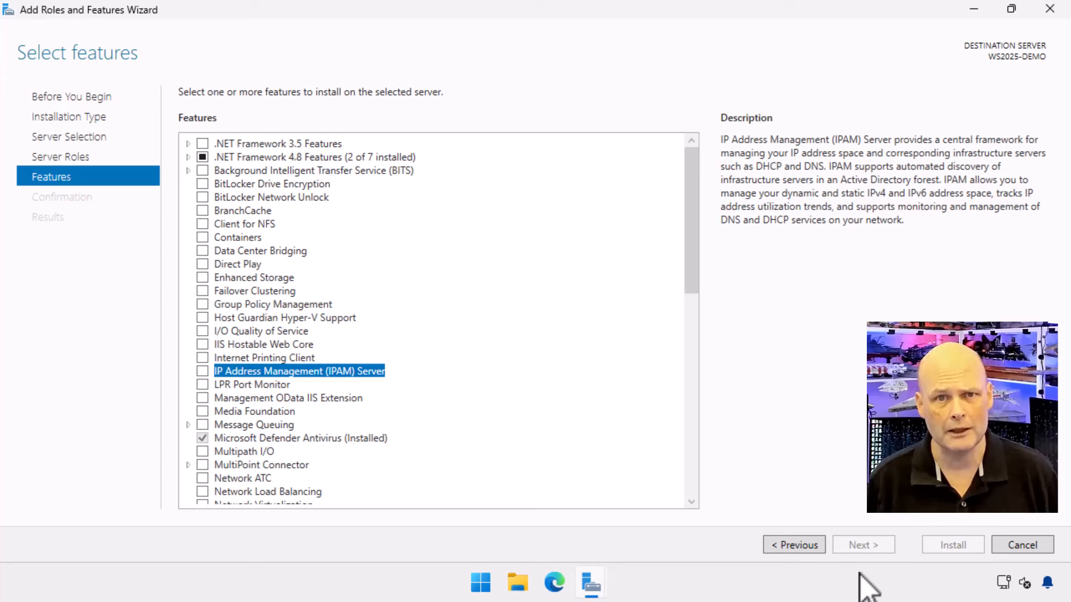
View the descriptions of LPR Port Monitor, Management OData IIS Extension, Media Foundation and Message Queuing.
click(251, 384)
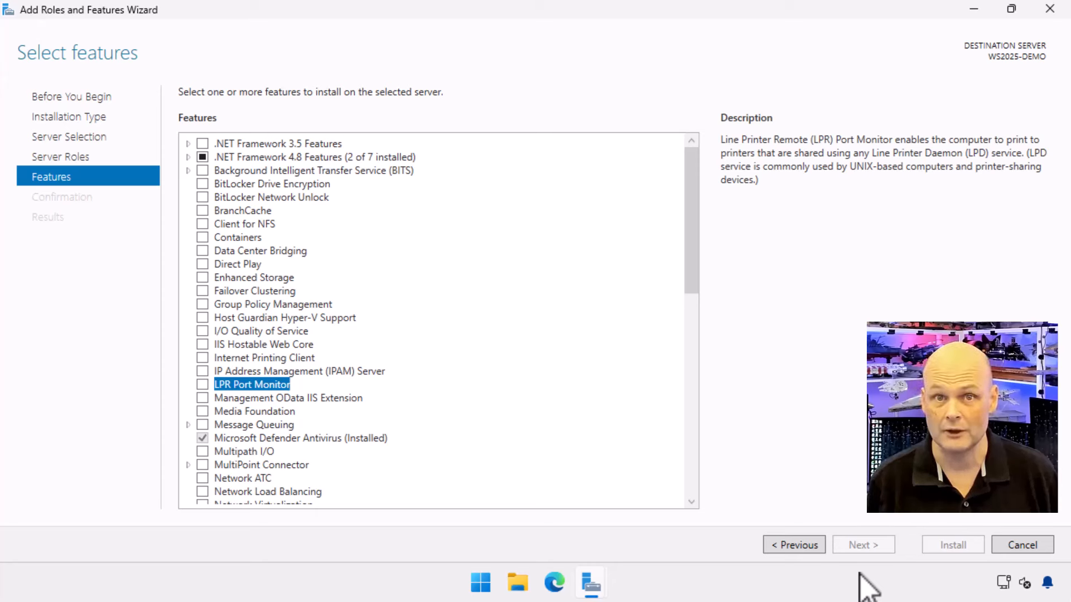
click(288, 398)
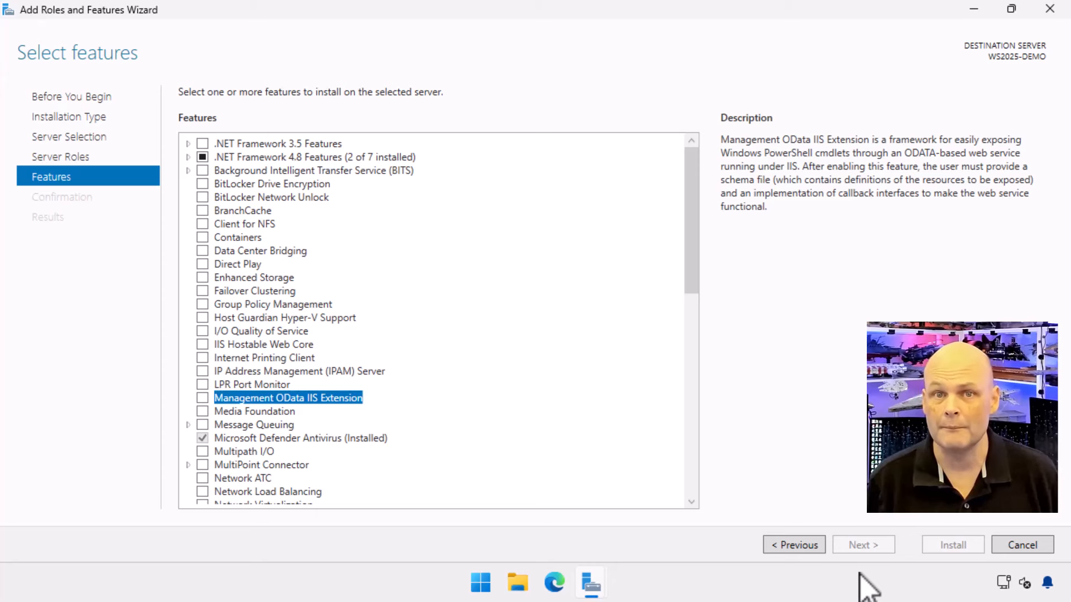
click(255, 410)
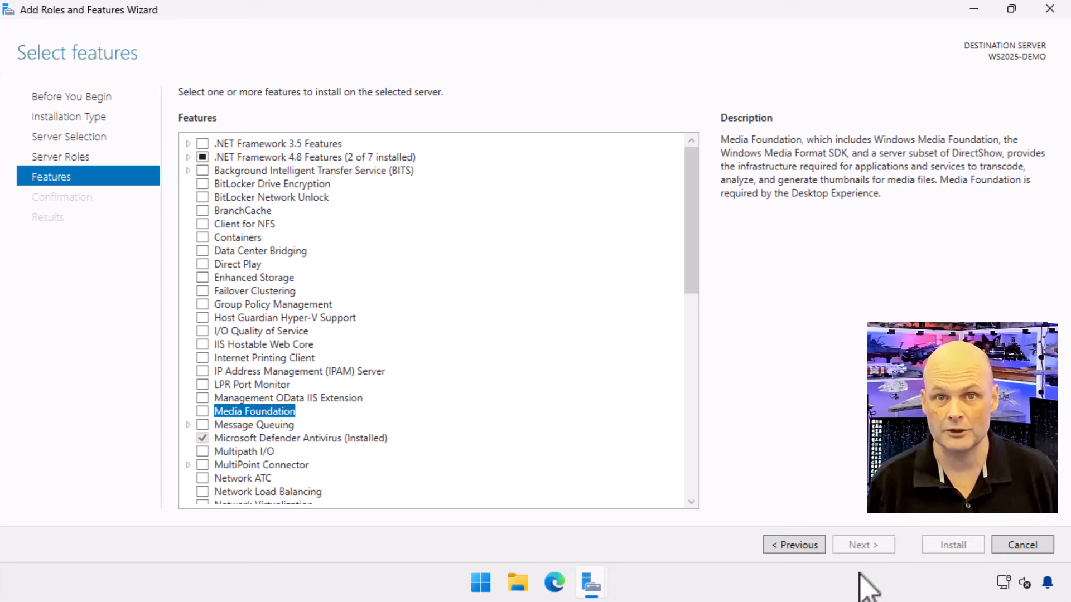
click(253, 424)
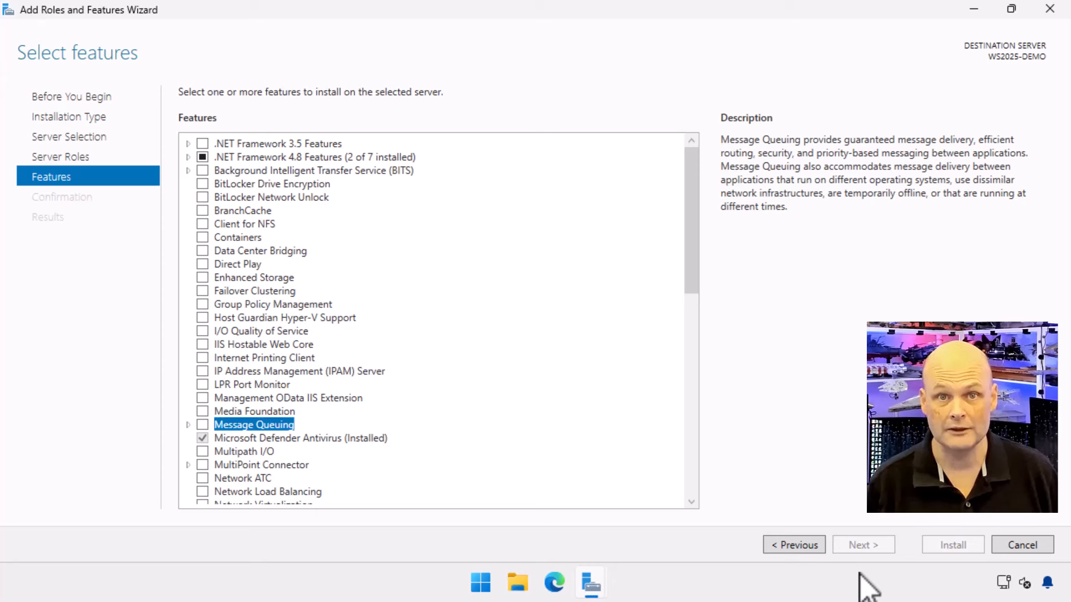
View the descriptions of Microsoft Defender Antivirus and Multipath I/O.
click(300, 437)
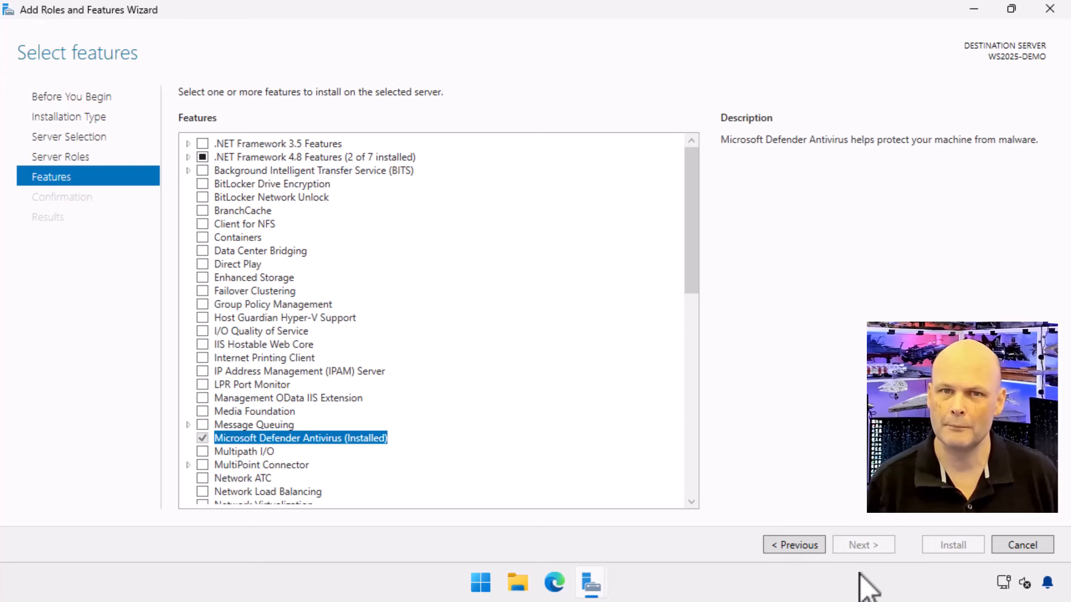
click(244, 452)
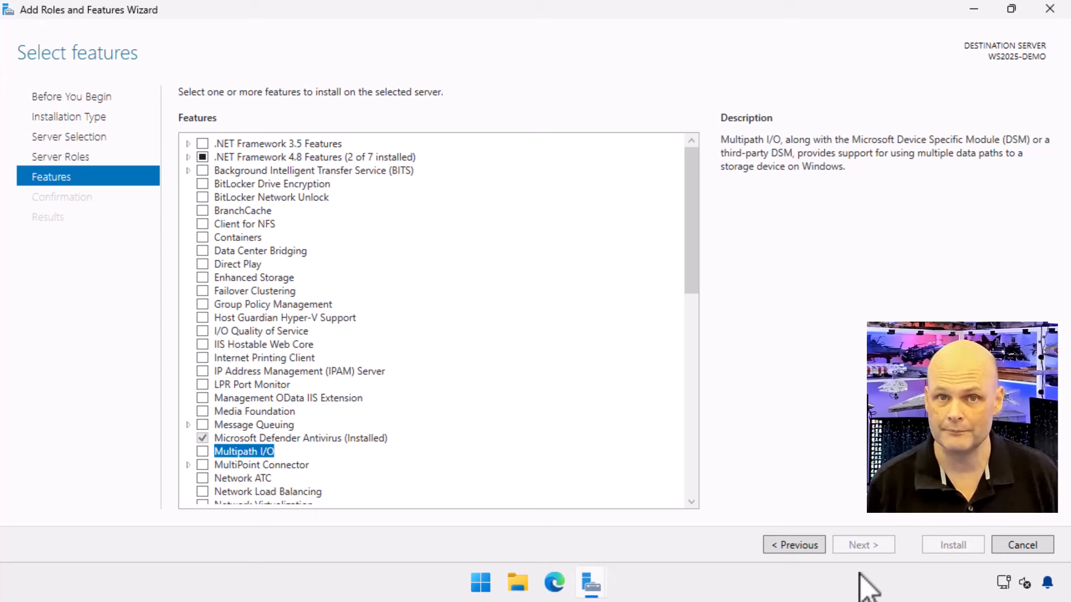
View the descriptions of MultiPoint Connector, Network ATC and Network Load Balancing.
click(261, 464)
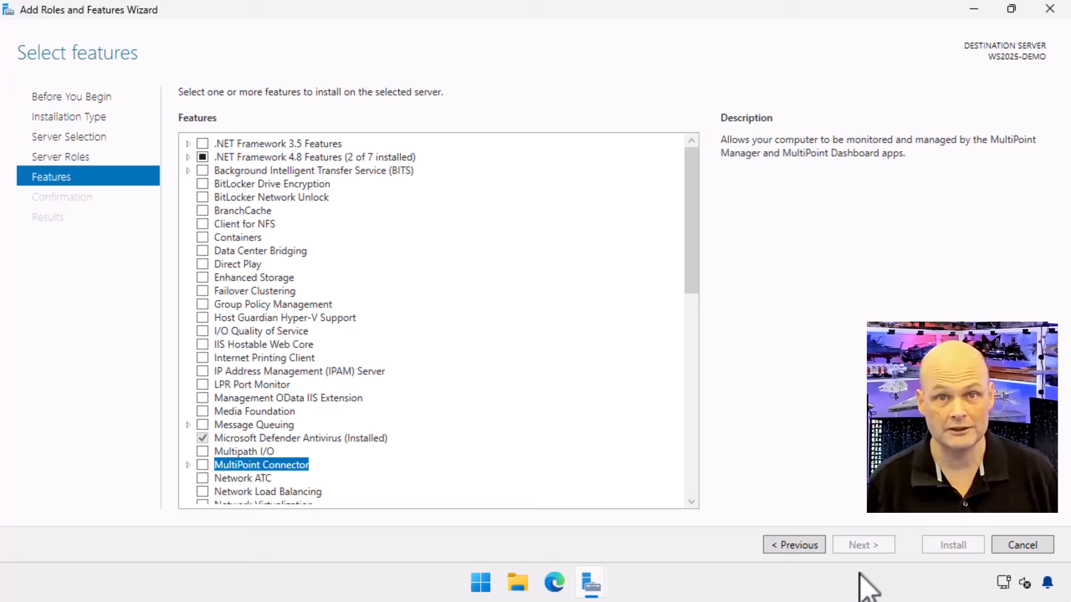
click(242, 478)
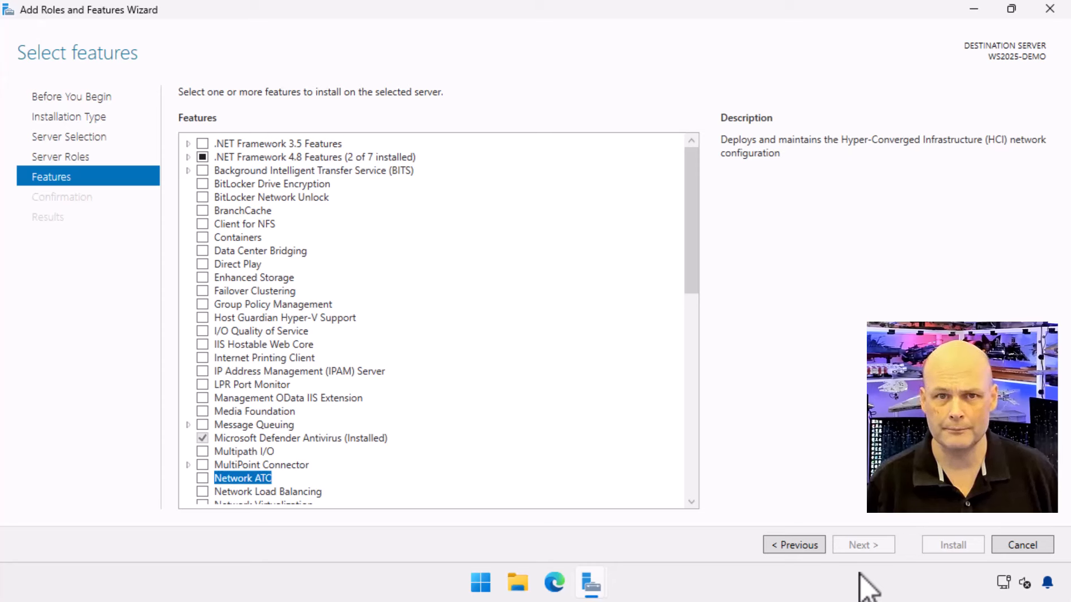
click(267, 491)
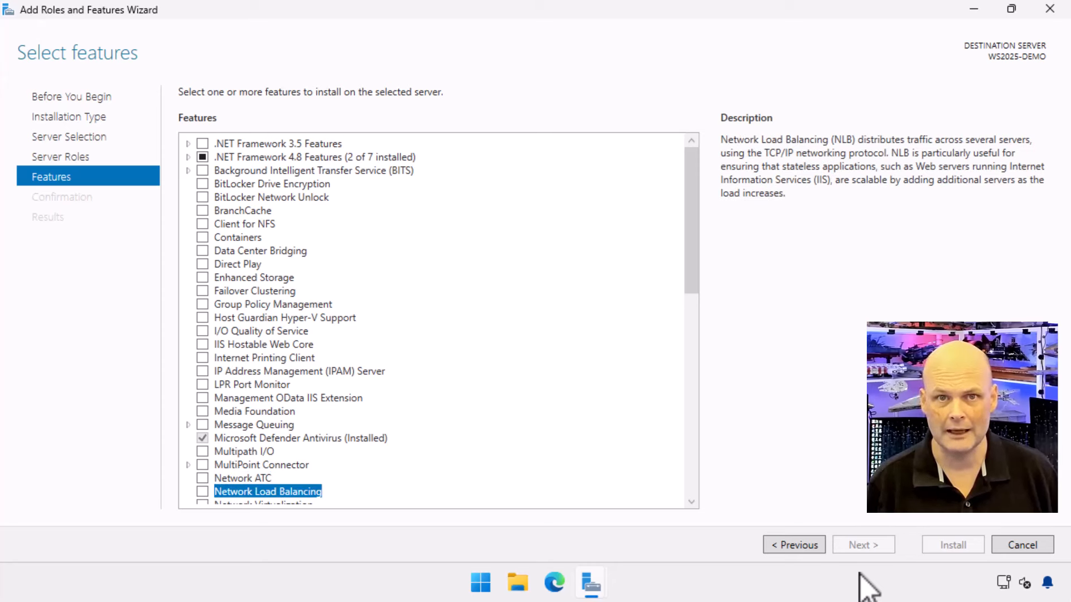
mouse_move(750, 390)
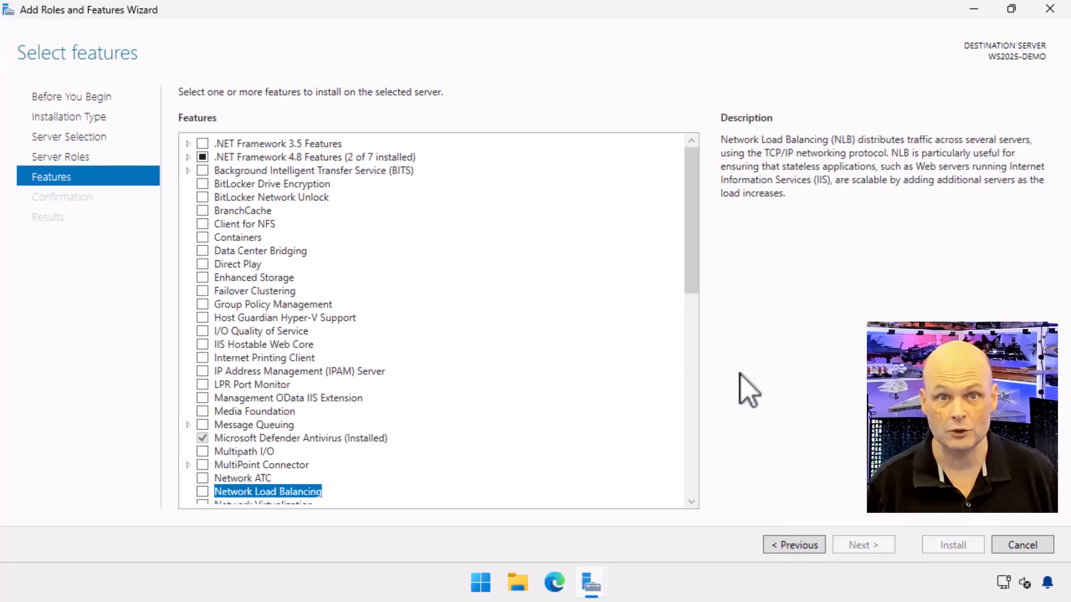
mouse_move(715, 385)
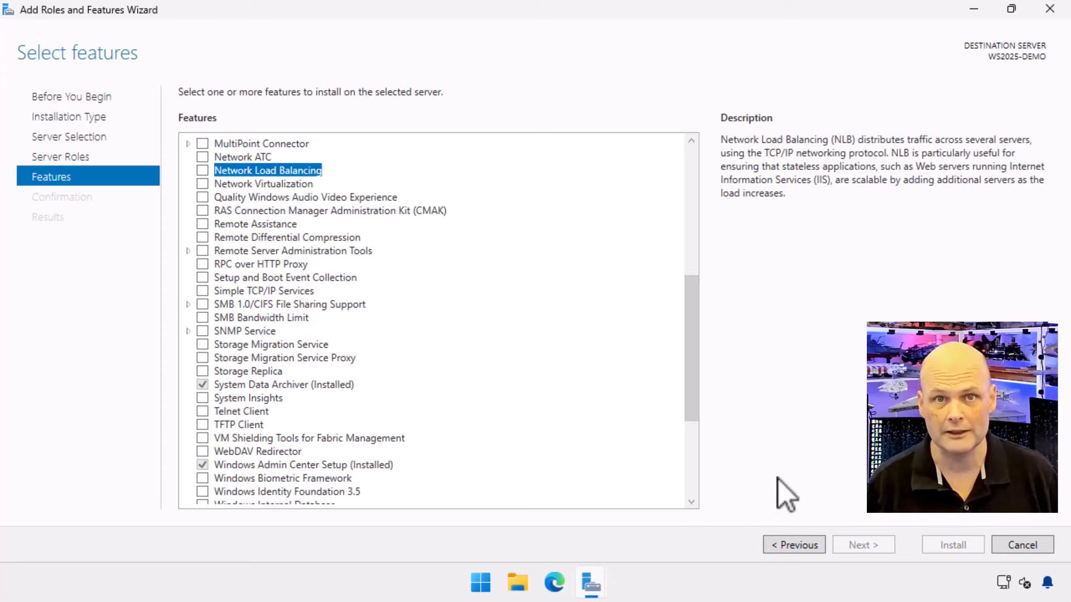
mouse_move(750, 584)
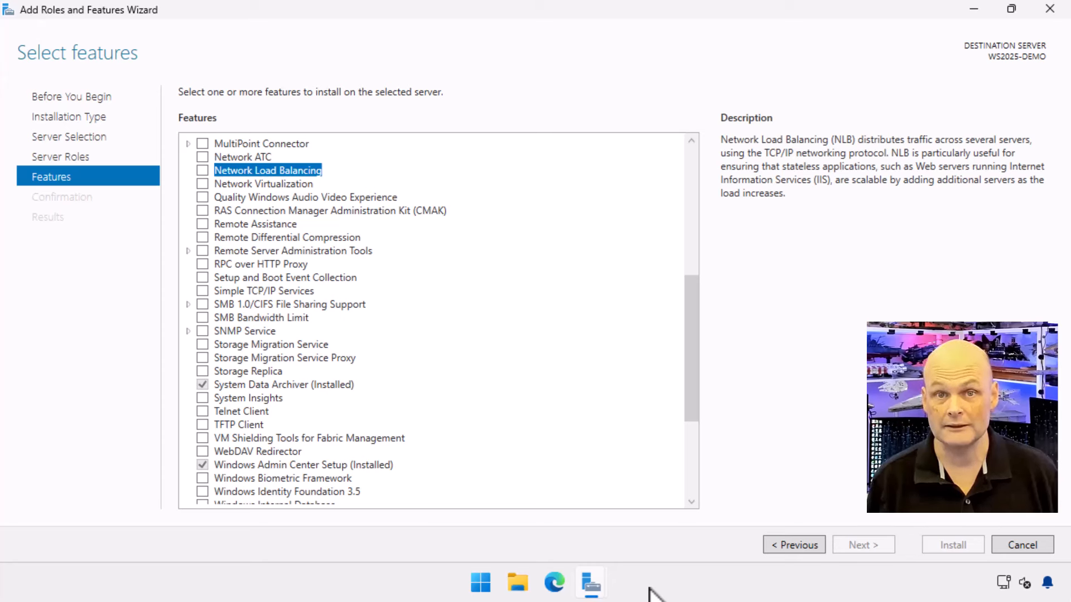
View the Network Virtualization description in the scrolled-down Features list.
click(263, 184)
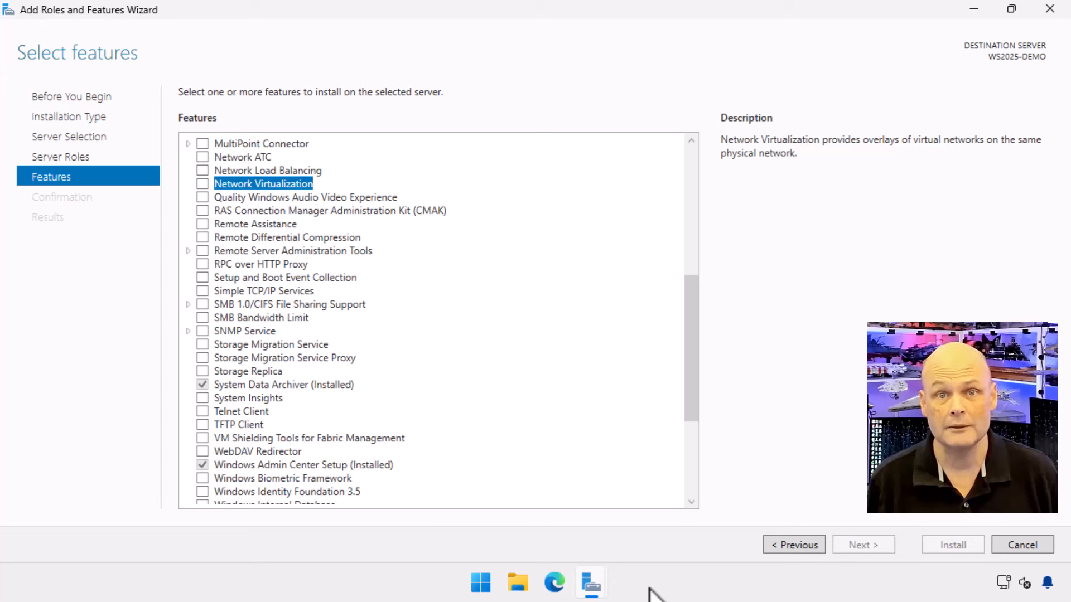
View the descriptions of Quality Windows Audio Video Experience and RAS CMAK.
click(306, 197)
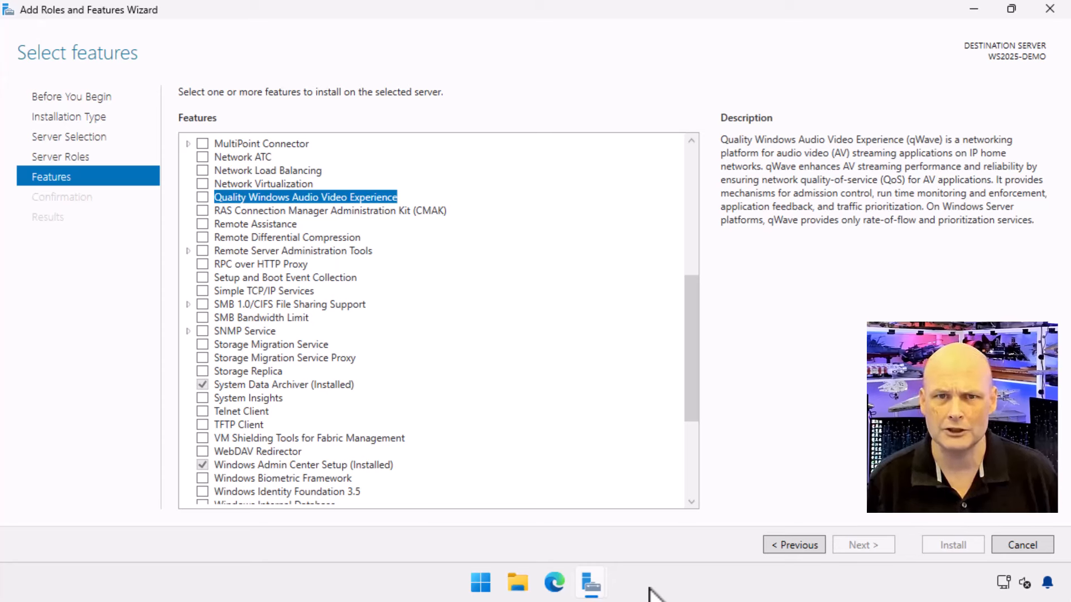
click(330, 211)
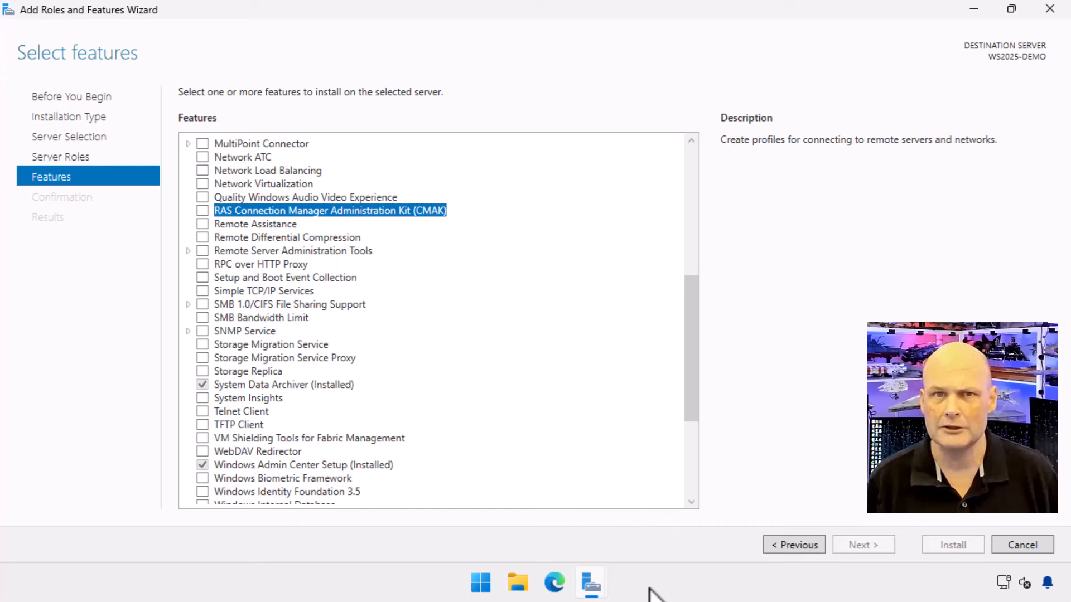
View the descriptions of Remote Assistance, Remote Server Administration Tools, RPC over HTTP Proxy and the next feature.
click(255, 224)
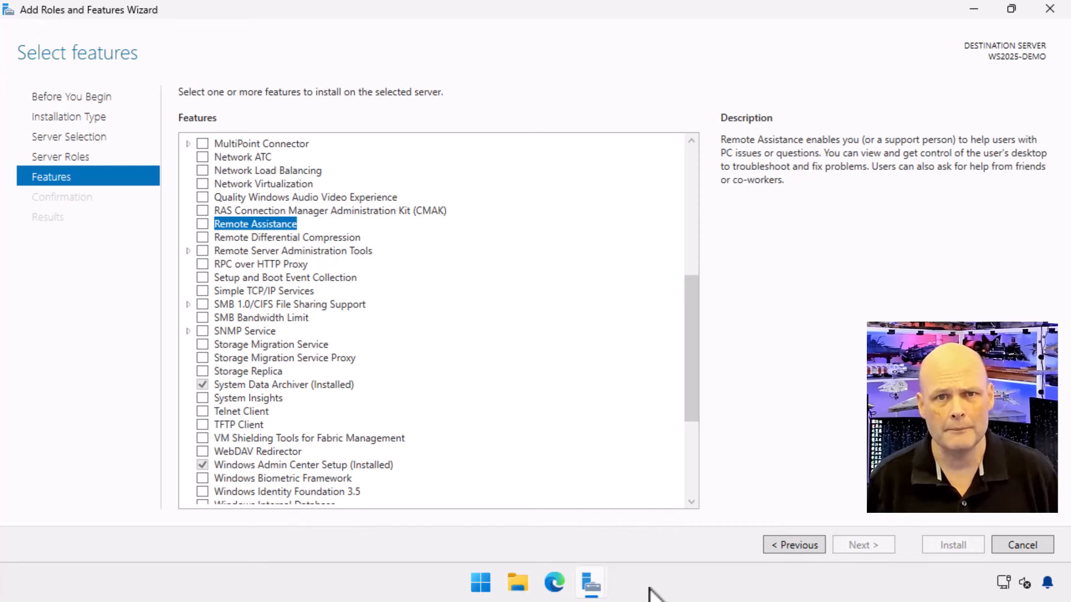
click(286, 237)
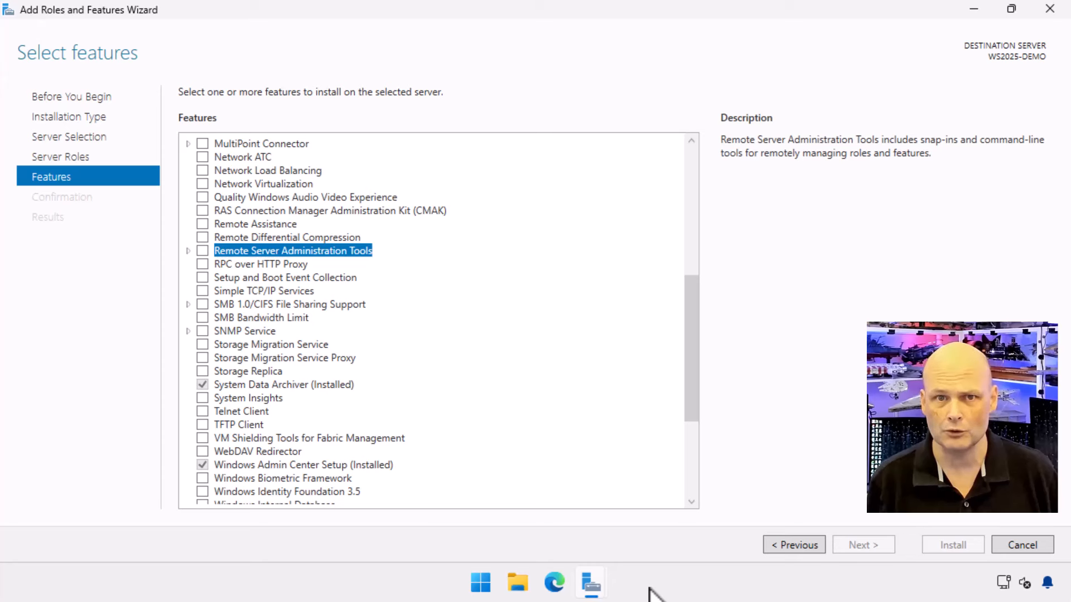
click(260, 264)
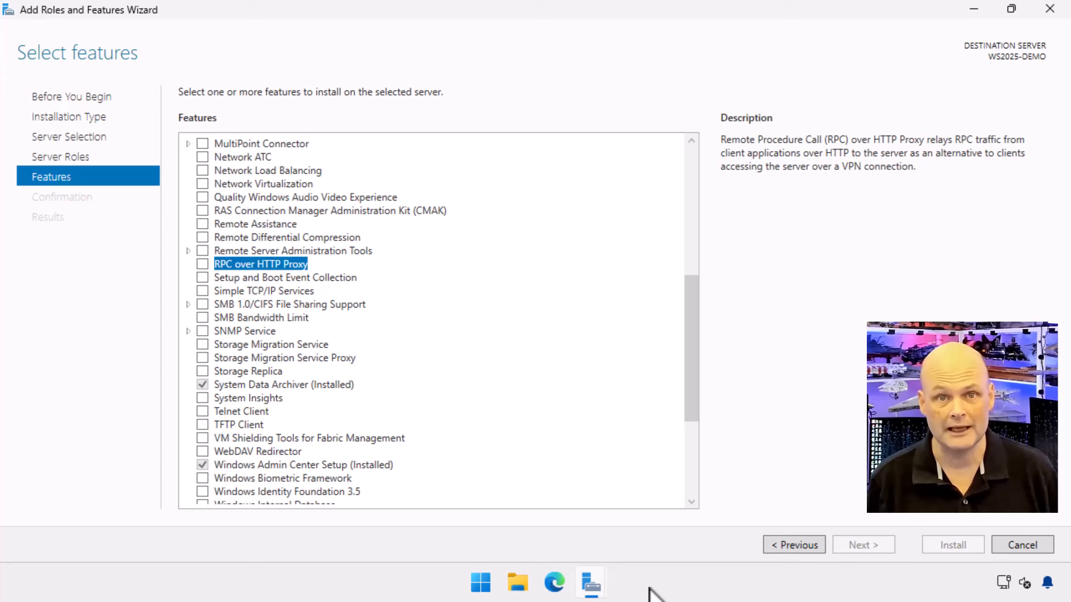
click(284, 278)
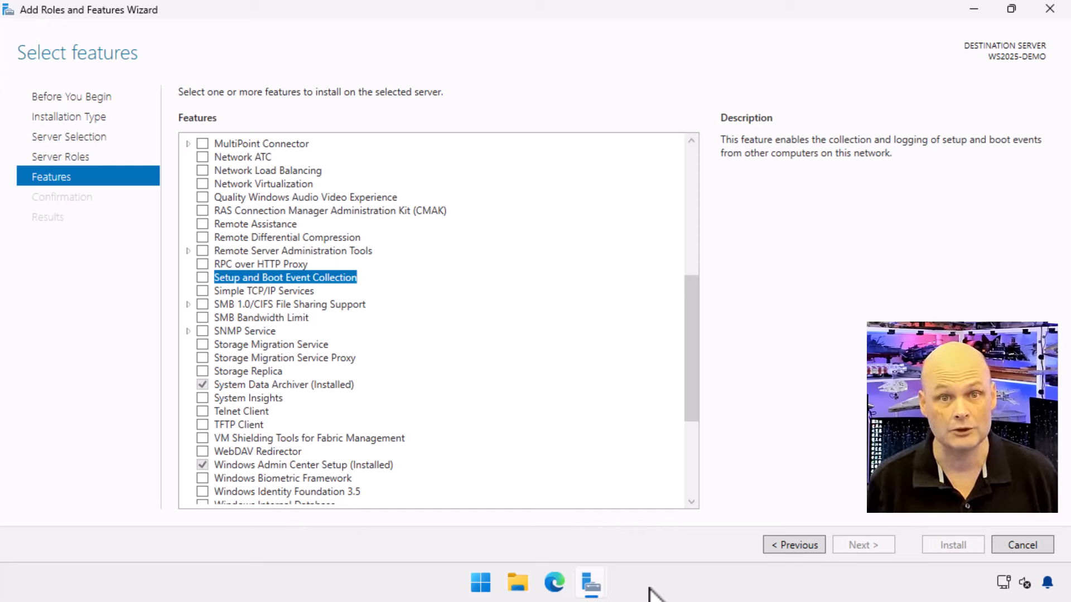
View the descriptions of Simple TCP/IP Services, SMB 1.0/CIFS, SMB Bandwidth Limit and SNMP Service.
click(263, 290)
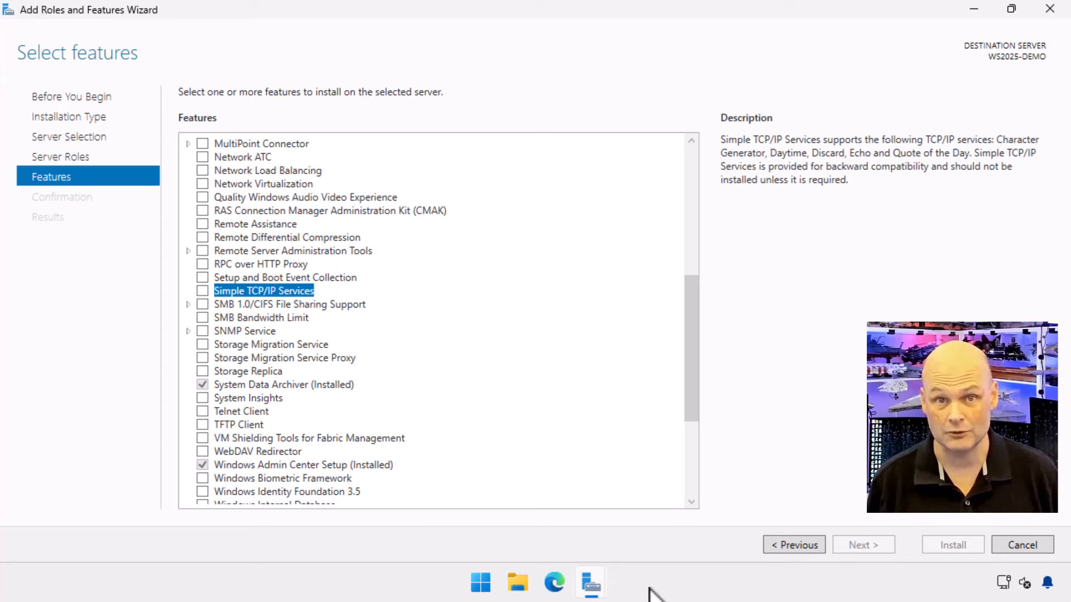
click(290, 304)
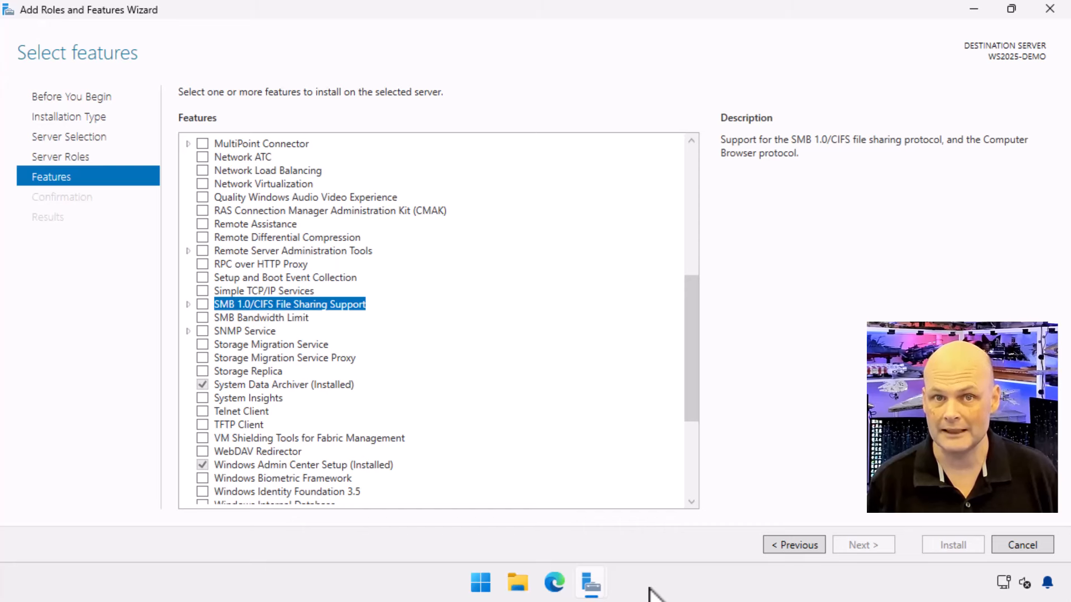
click(261, 317)
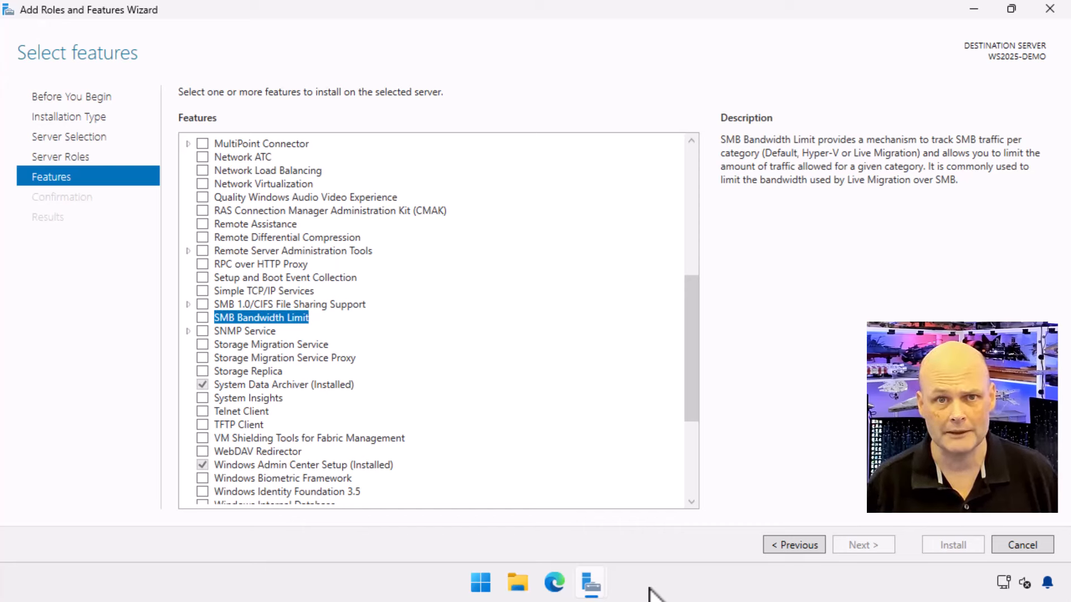
click(244, 330)
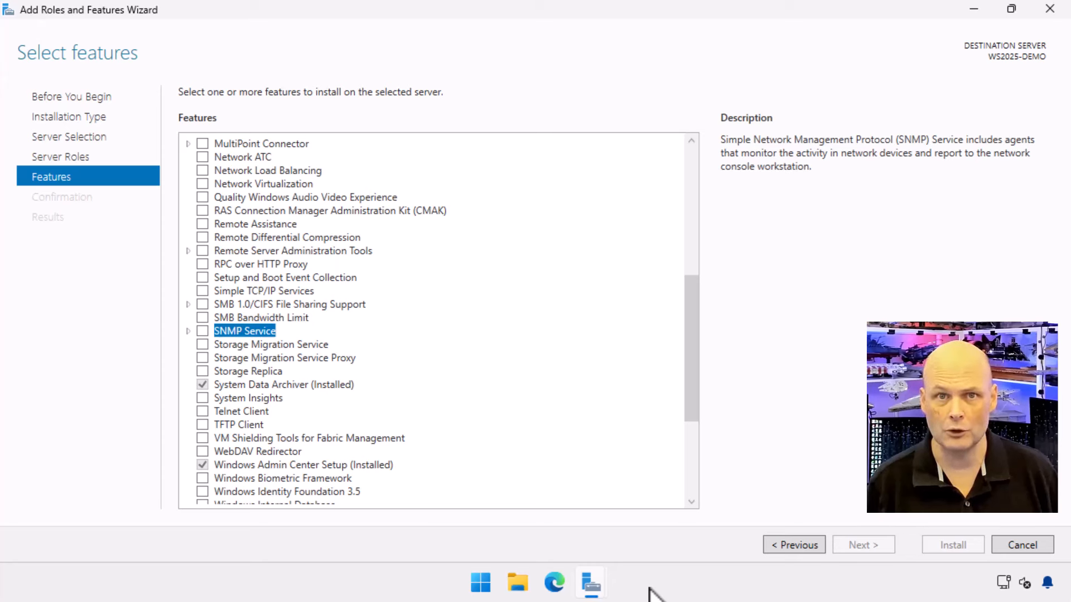
View the descriptions of Storage Migration Service, its Proxy, Storage Replica, System Data Archiver and System Insights.
click(271, 345)
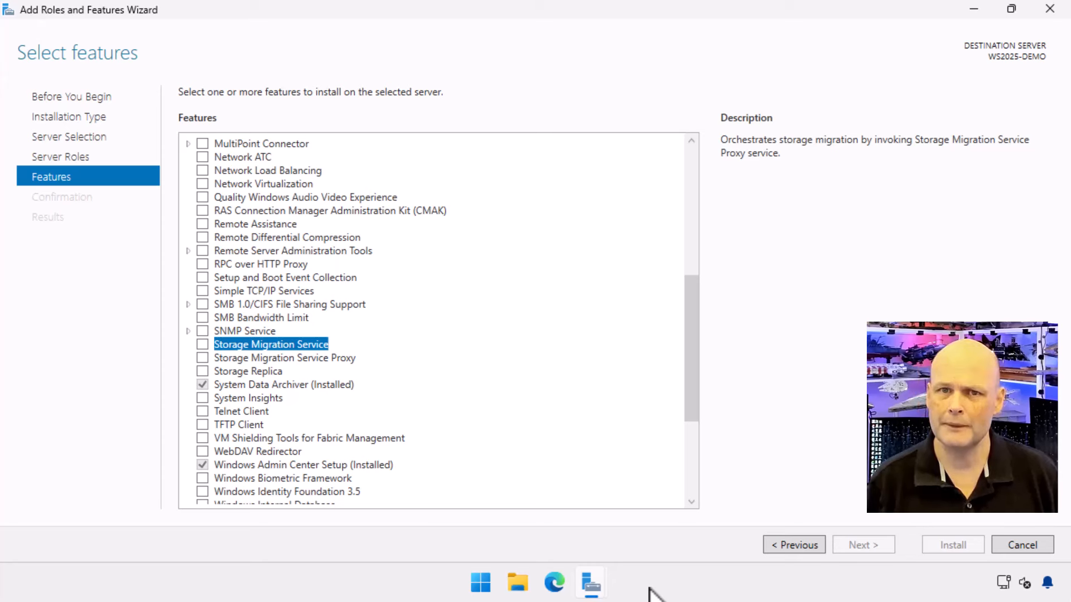
click(285, 357)
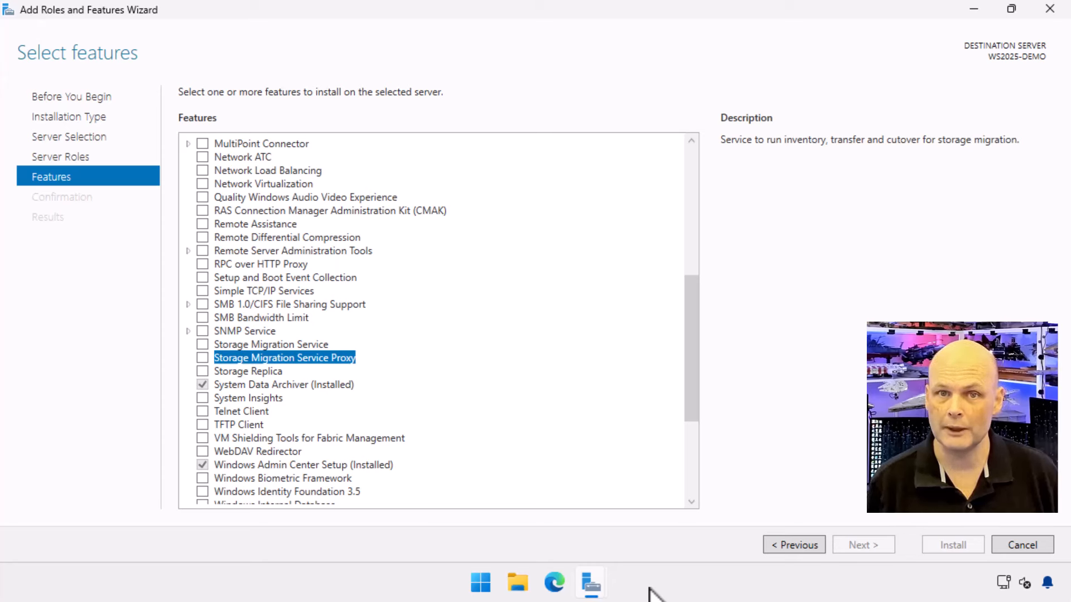
click(248, 370)
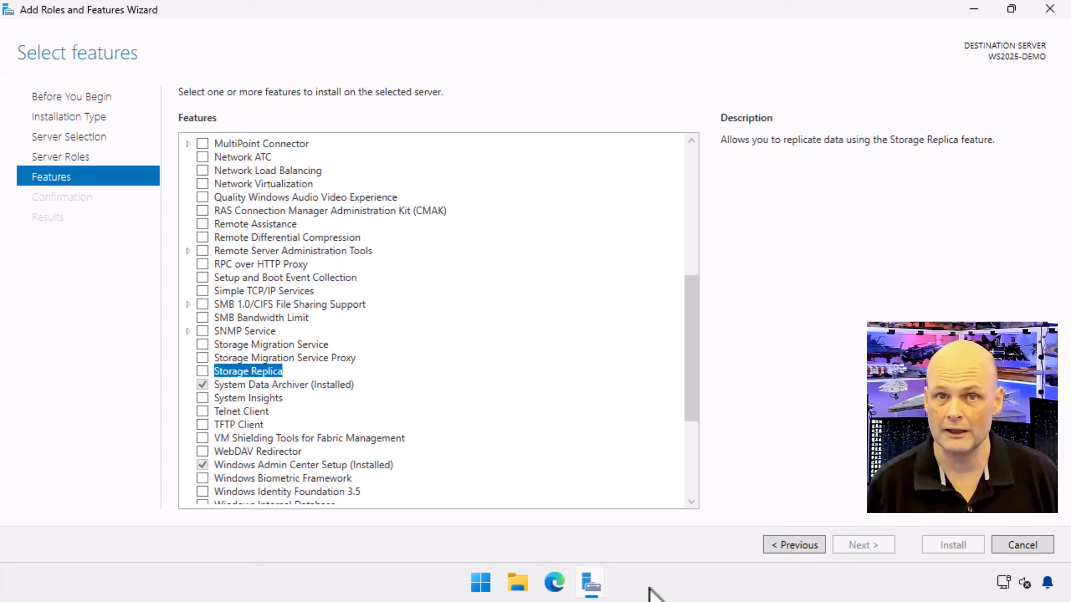
click(284, 384)
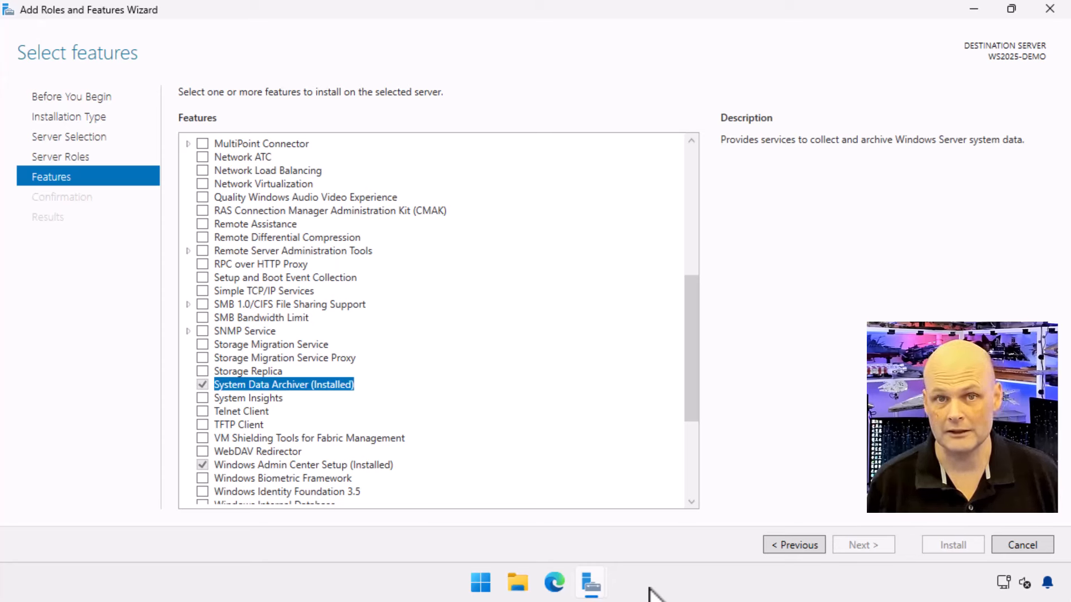
click(248, 398)
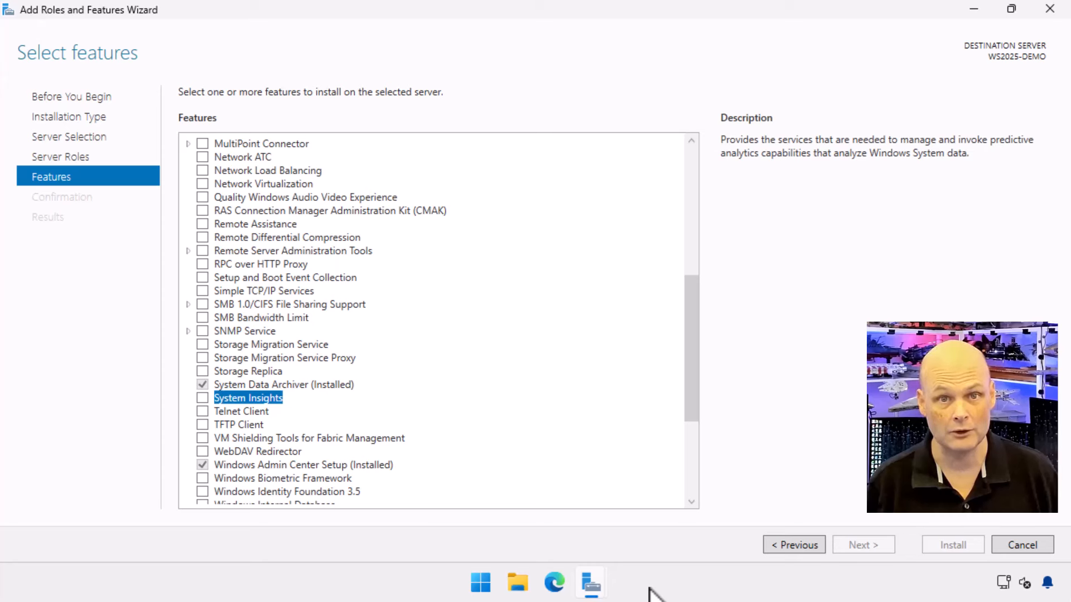
View the descriptions of Telnet Client, TFTP Client, VM Shielding Tools, WebDAV Redirector and Windows Admin Center Setup.
click(241, 412)
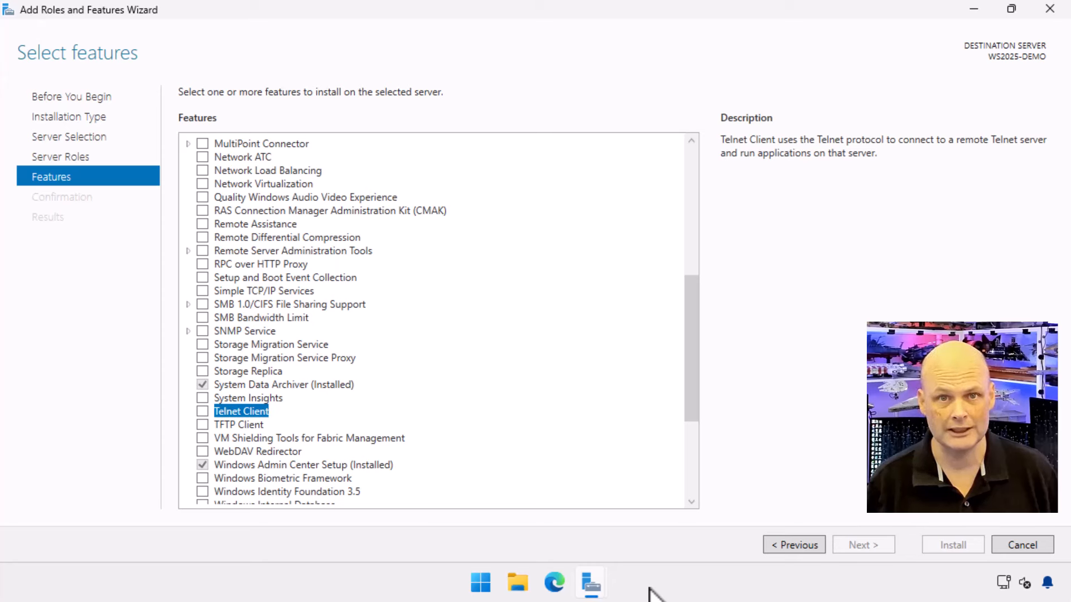
click(239, 424)
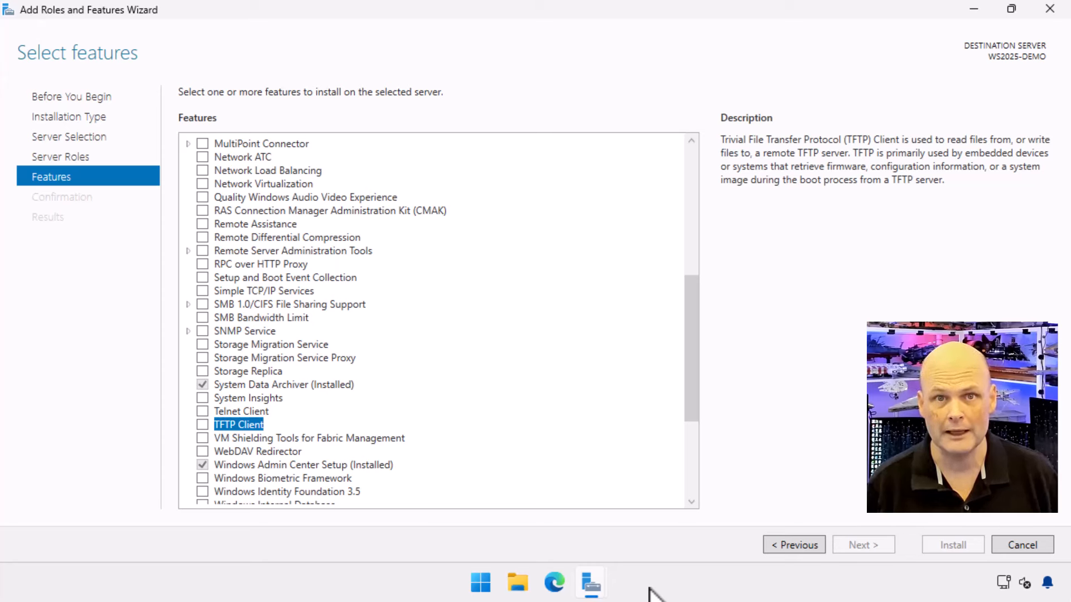
click(309, 437)
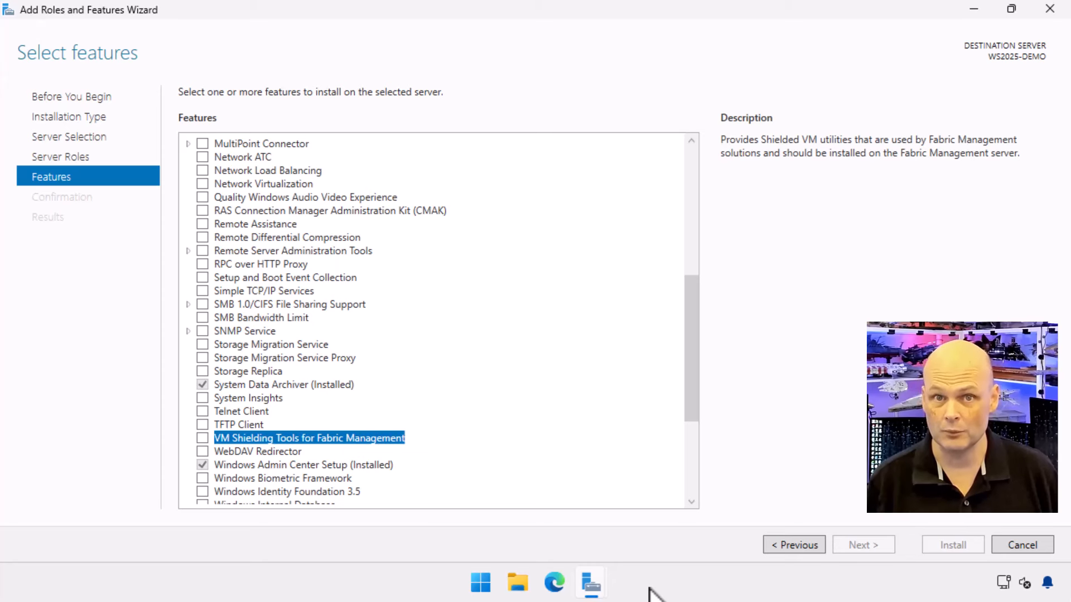
click(257, 452)
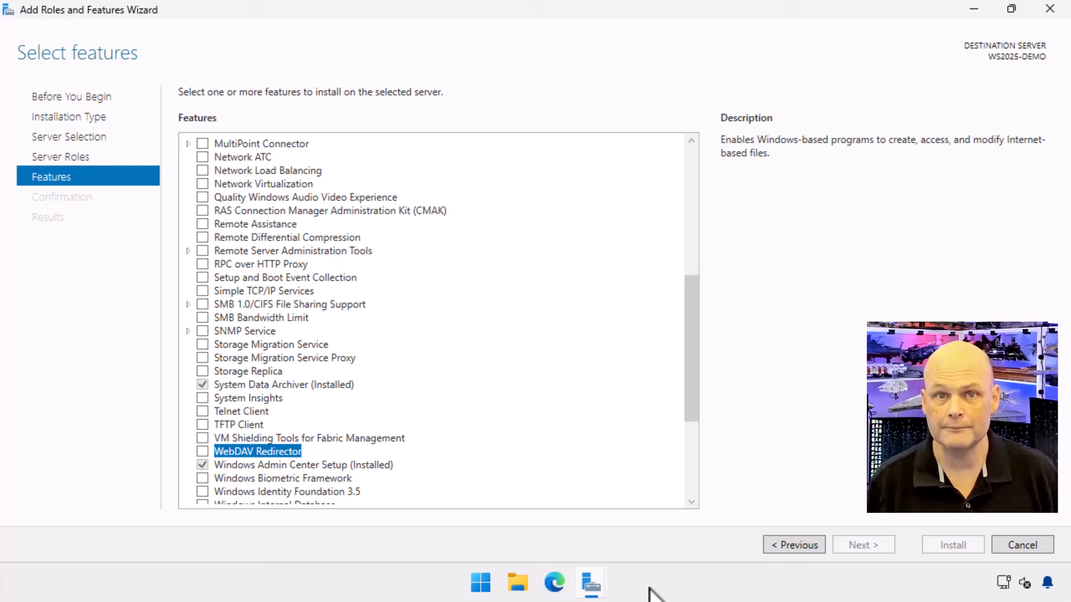
click(303, 465)
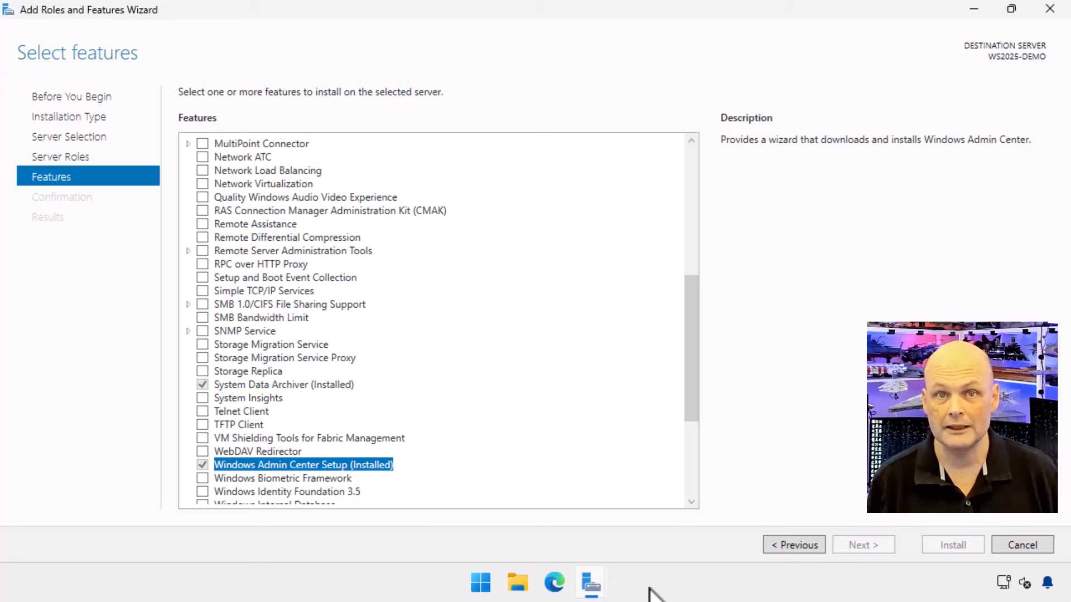
View the descriptions of Windows Biometric Framework, Windows Identity Foundation 3.5 and Windows PowerShell.
click(282, 479)
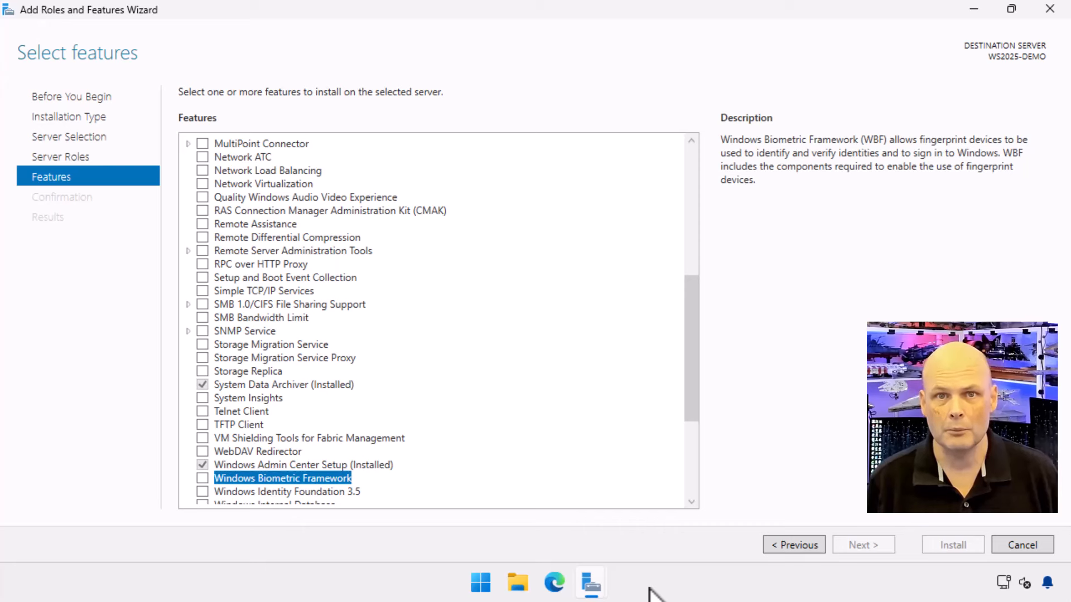
click(286, 492)
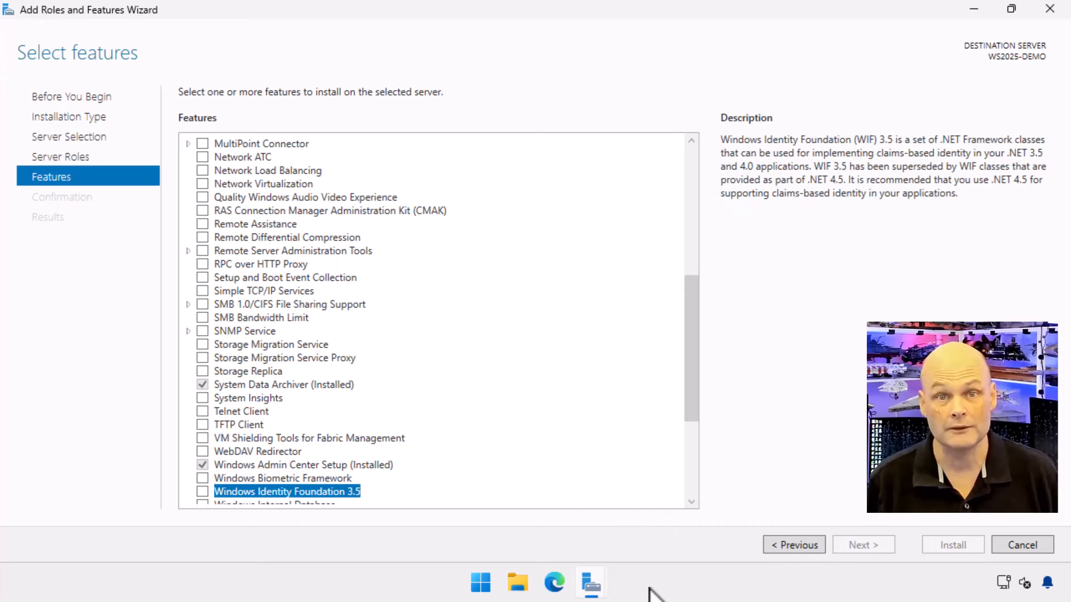
scroll(down, 3)
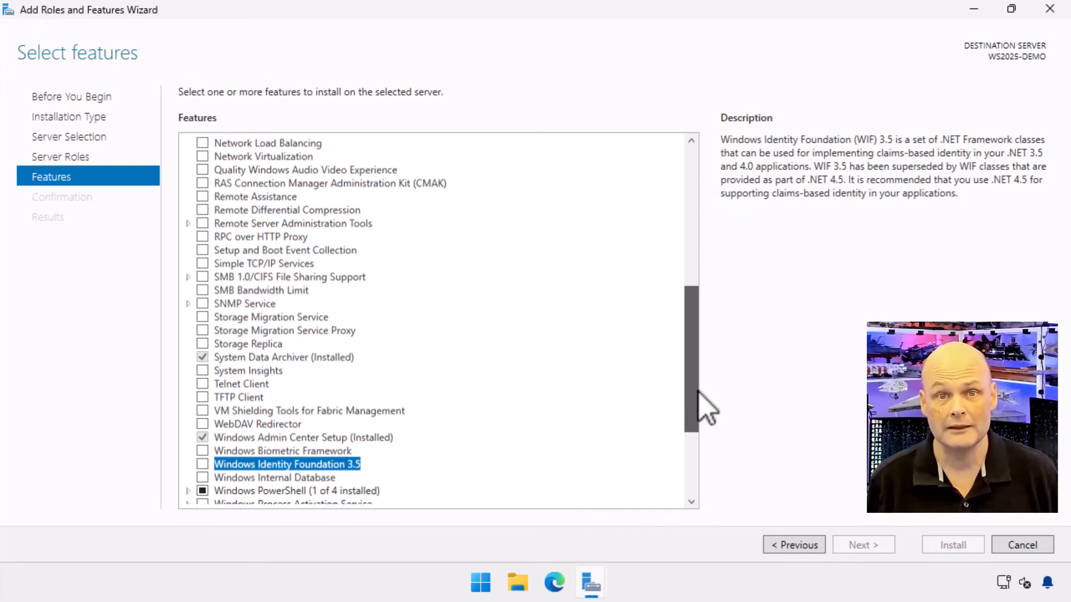
scroll(down, 3)
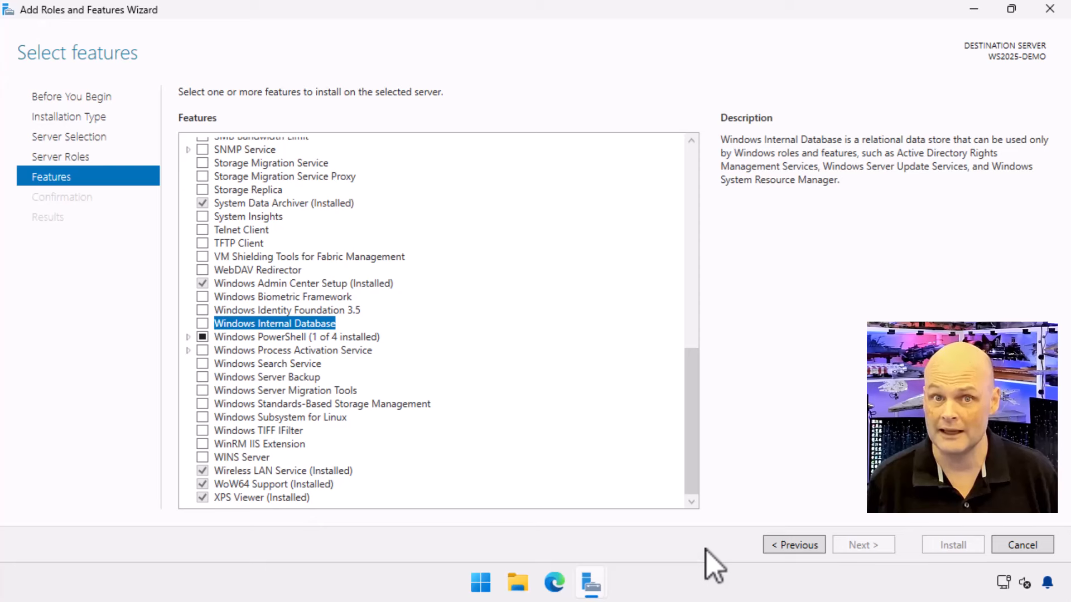
click(296, 337)
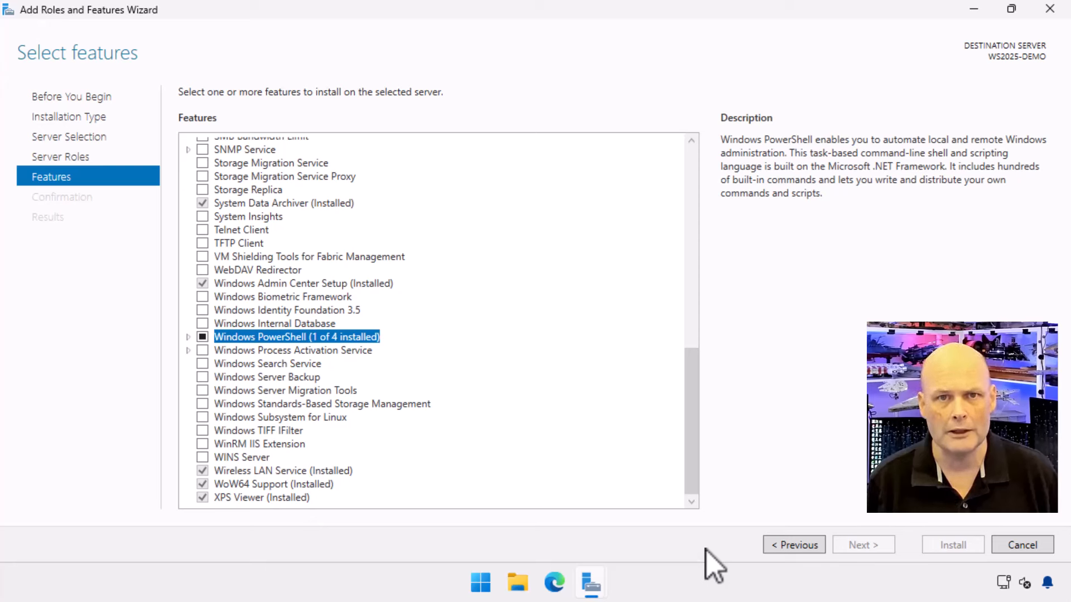
View the descriptions of Windows Process Activation Service and Windows Search Service.
click(292, 349)
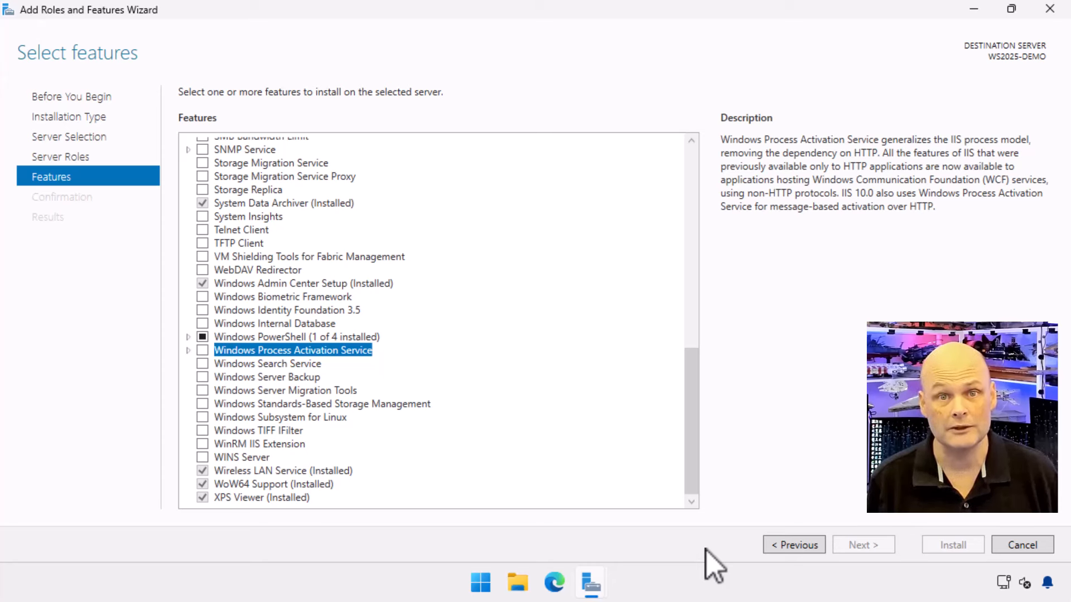
click(267, 363)
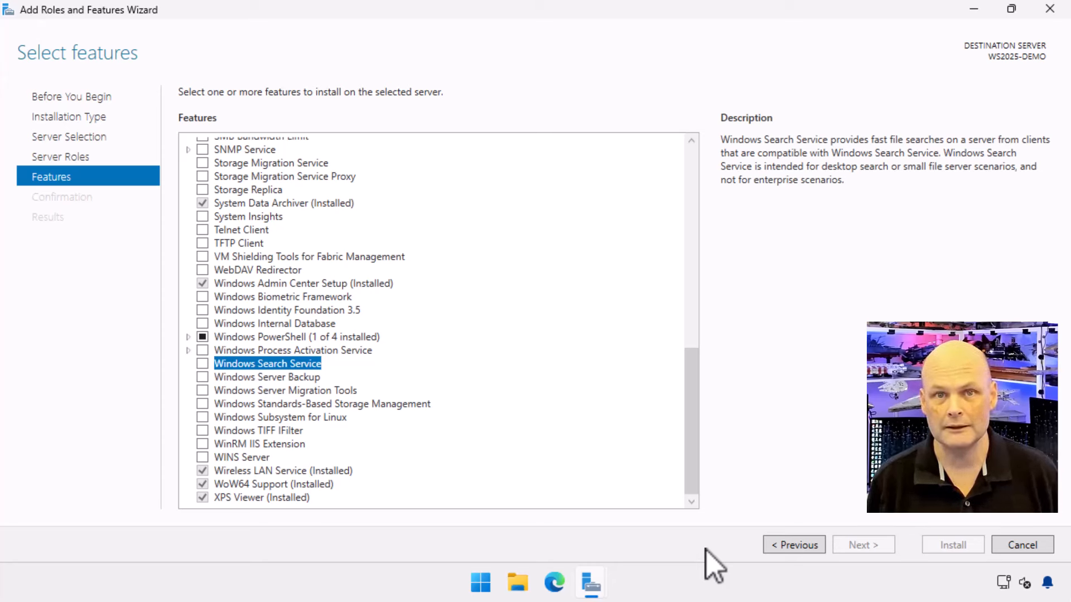
View the descriptions of Windows Server Backup, Server Migration Tools and Standards-Based Storage Management.
click(266, 377)
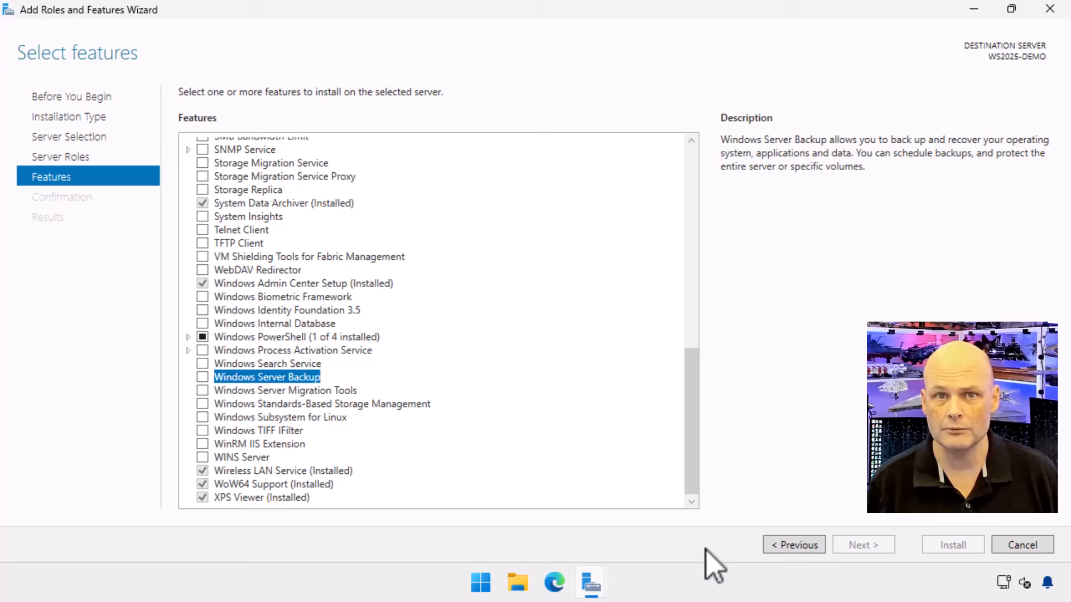
click(284, 390)
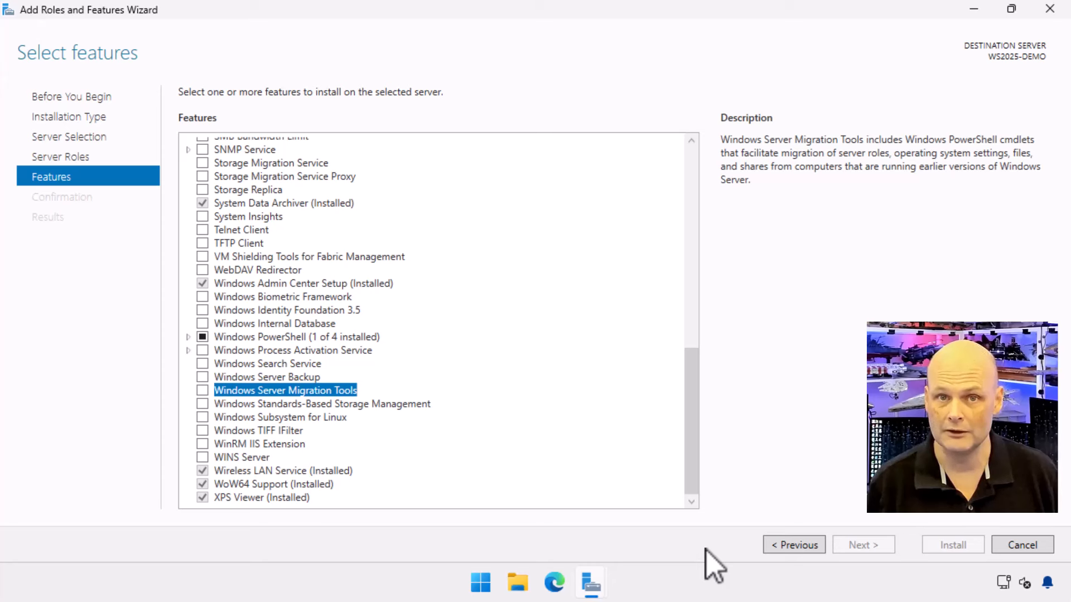
click(321, 404)
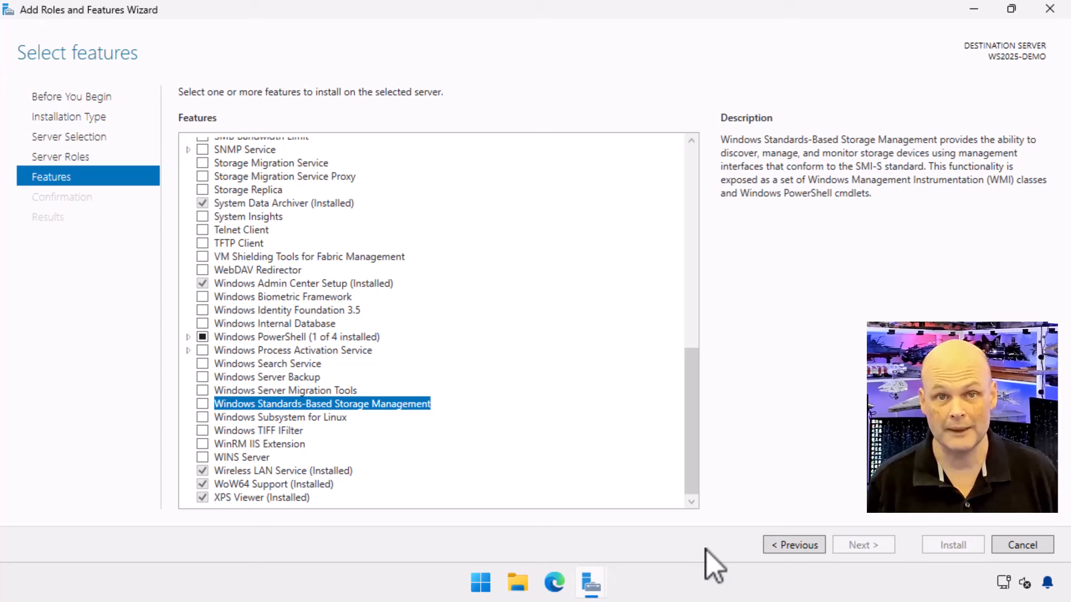
View the descriptions of Windows Subsystem for Linux, Windows TIFF IFilter and WinRM IIS Extension.
click(279, 417)
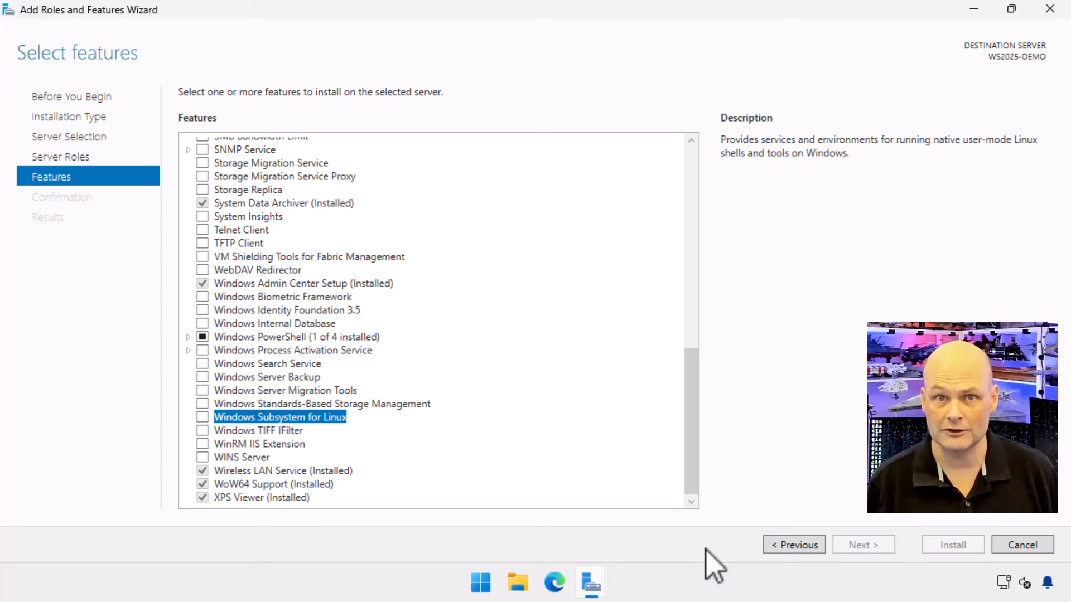
click(258, 431)
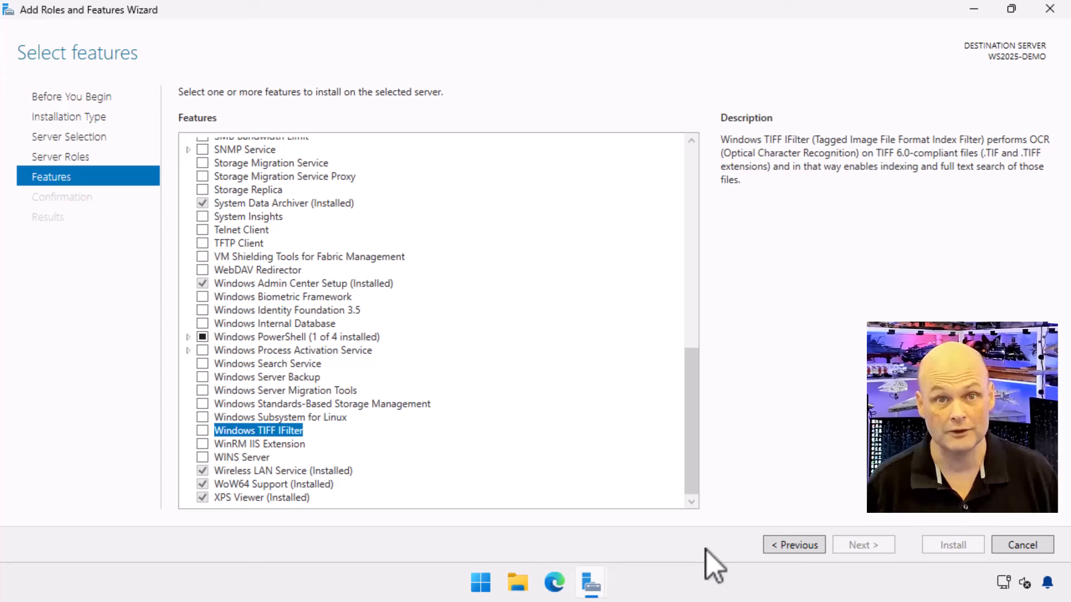
click(258, 444)
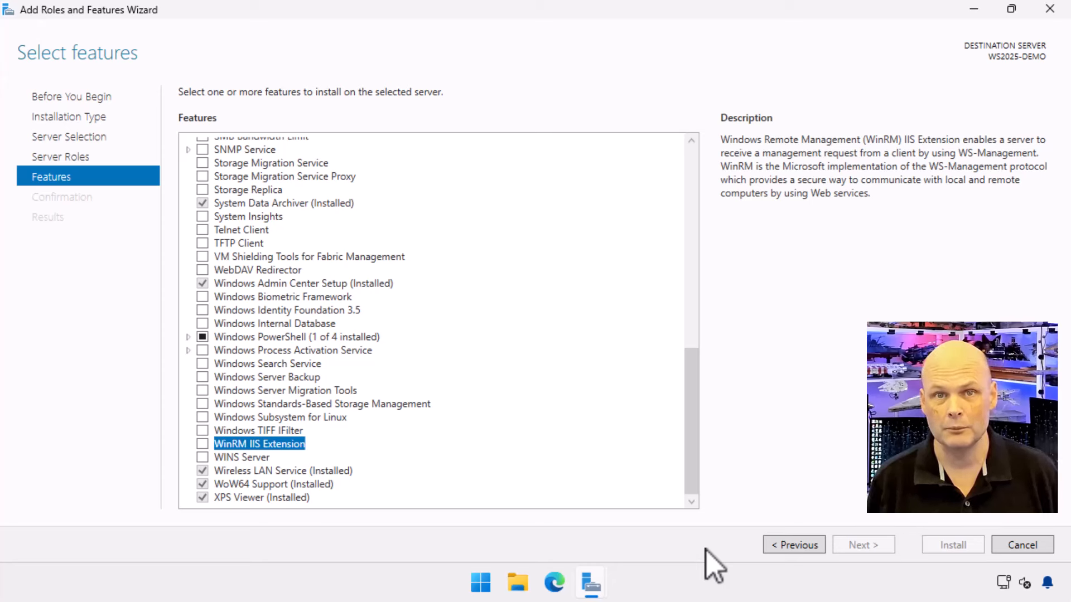
View the descriptions of WINS Server, Wireless LAN Service, WoW64 Support and XPS Viewer.
click(241, 458)
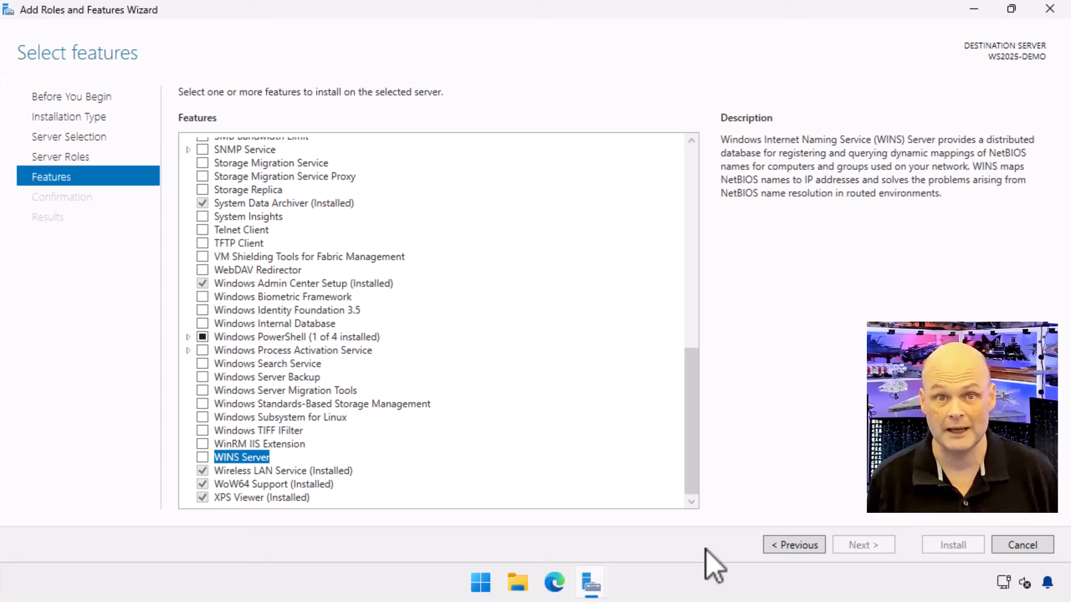
click(282, 470)
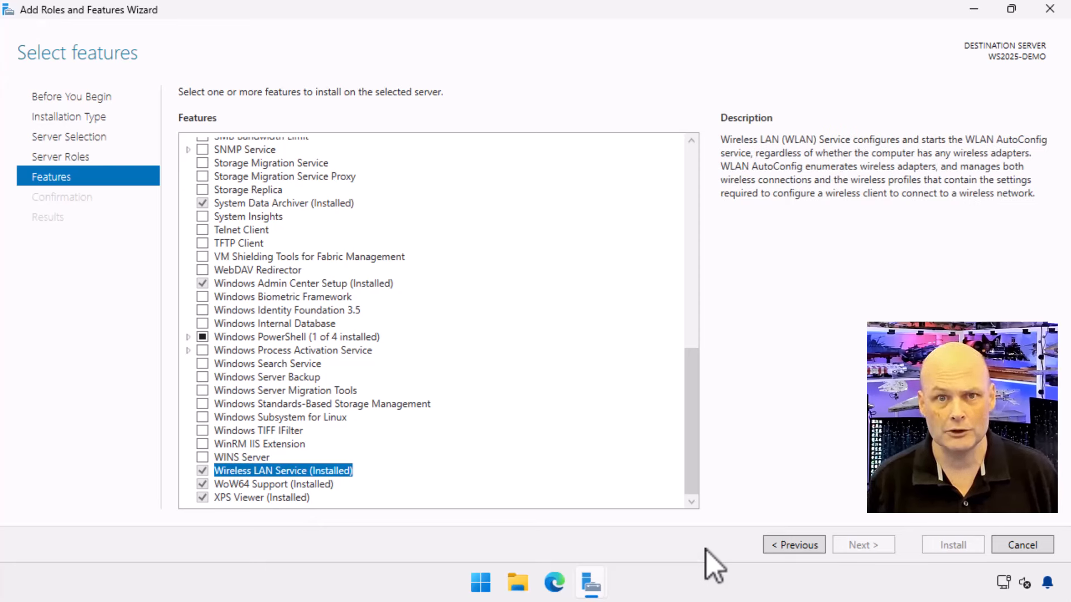
click(274, 484)
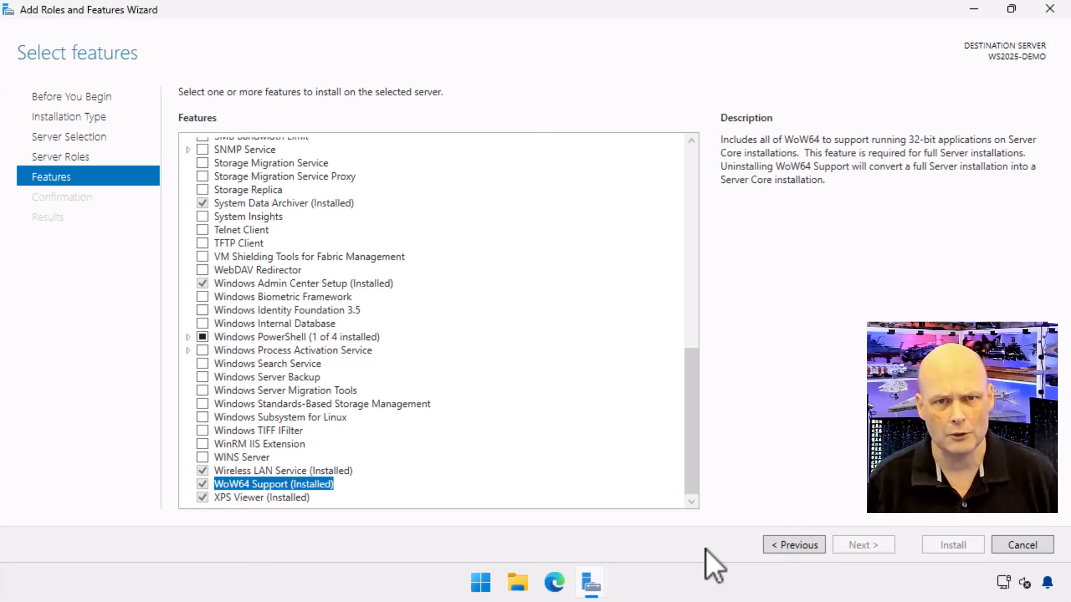
click(261, 498)
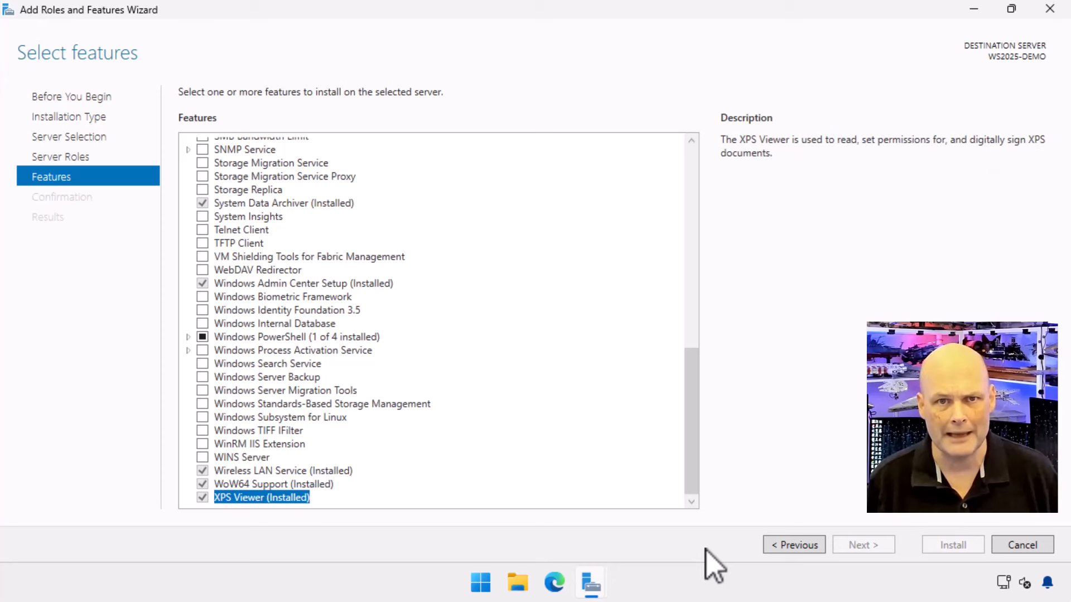